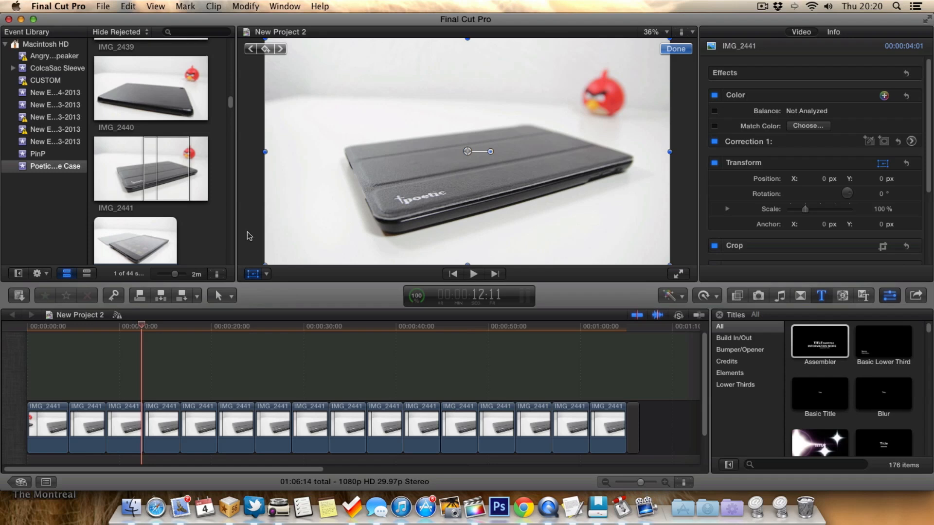
{"action": "mouse_move", "coordinate": [309, 254]}
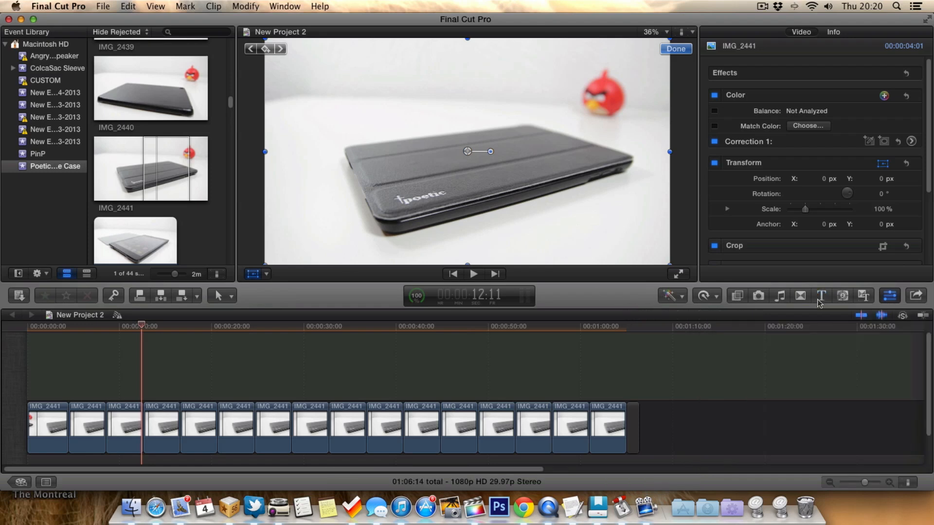
- Filter the Titles browser to the Lower Thirds category
{"action": "left_click", "coordinate": [821, 296]}
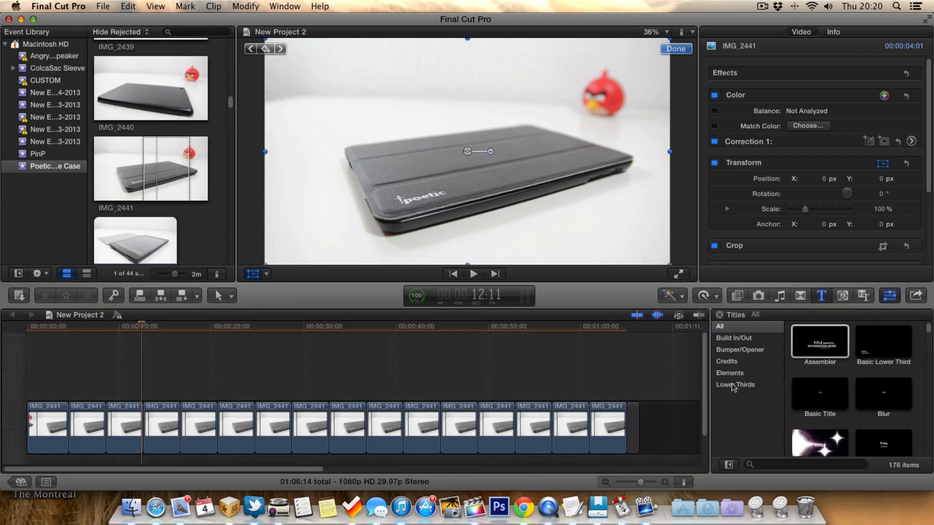
{"action": "left_click", "coordinate": [735, 384]}
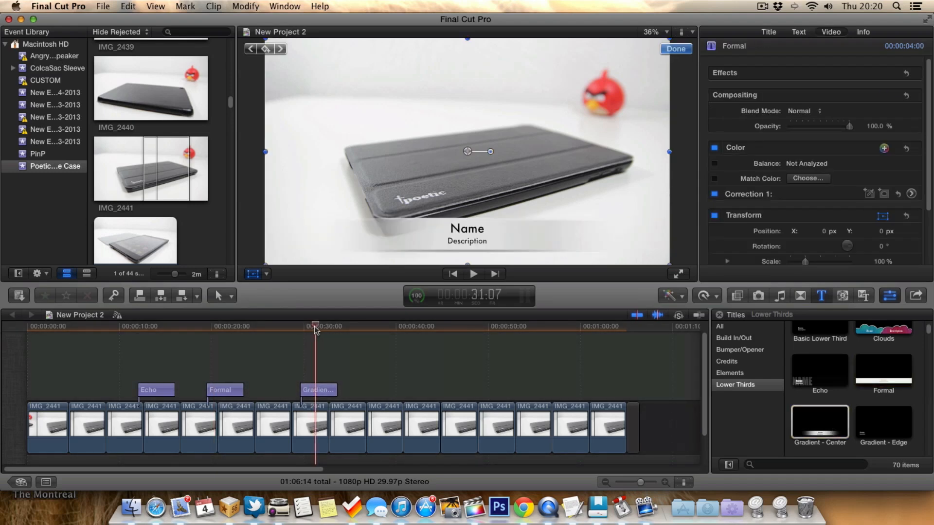
- Add the Assembler title and Transform it smaller into the frame's lower-left corner
{"action": "left_click", "coordinate": [819, 423]}
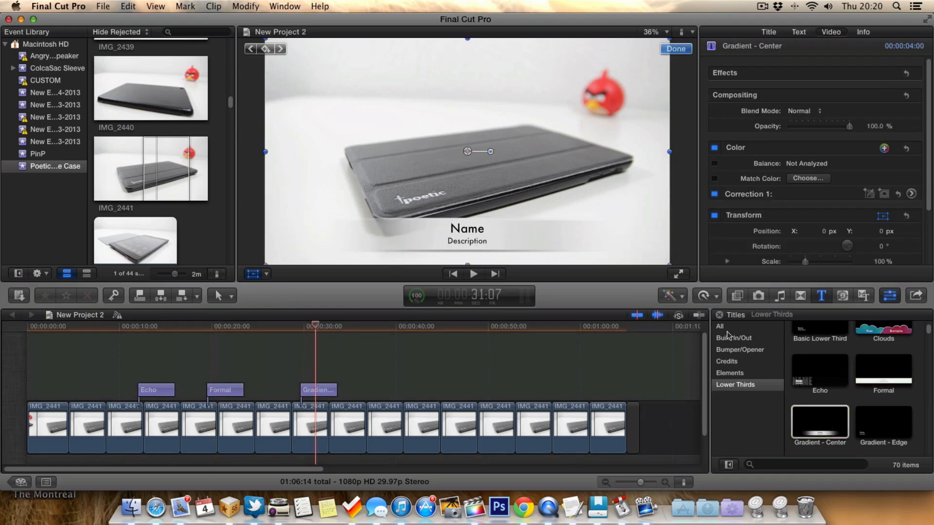
{"action": "left_click", "coordinate": [719, 326]}
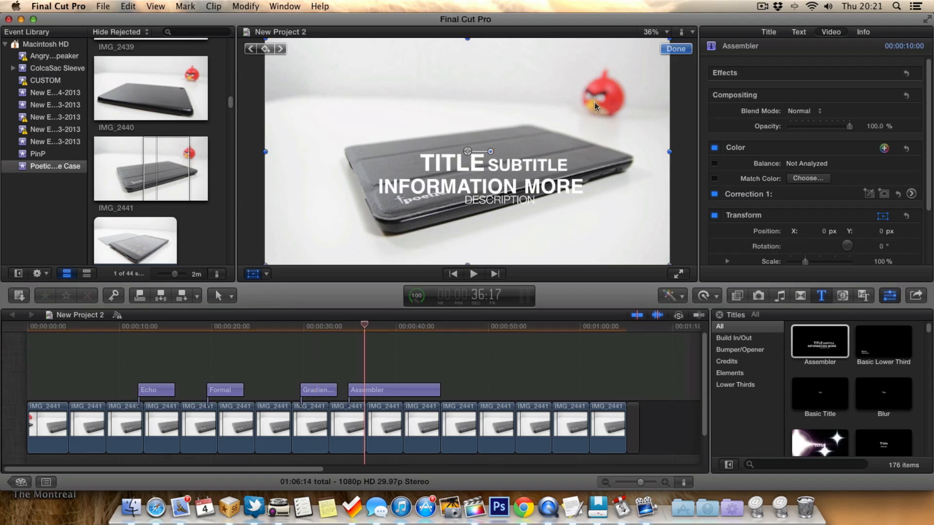
{"action": "left_click", "coordinate": [265, 274]}
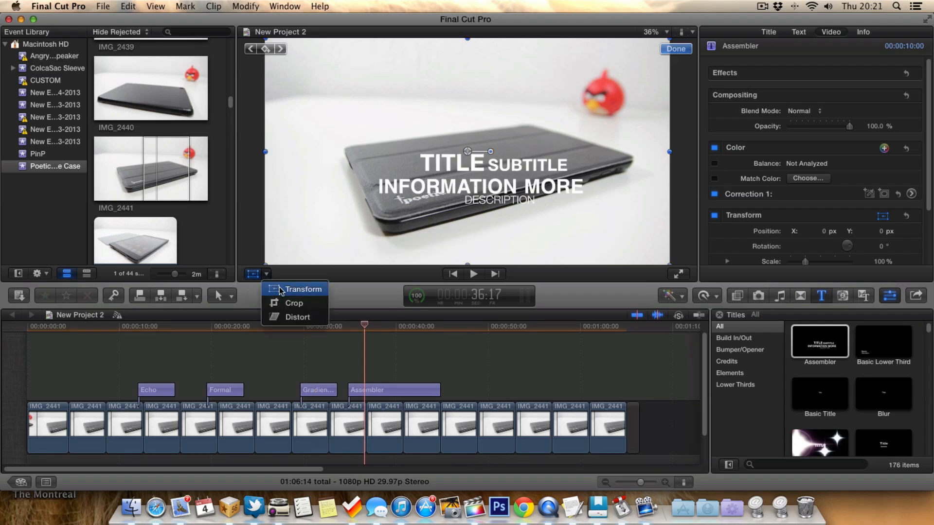
{"action": "left_click", "coordinate": [304, 289]}
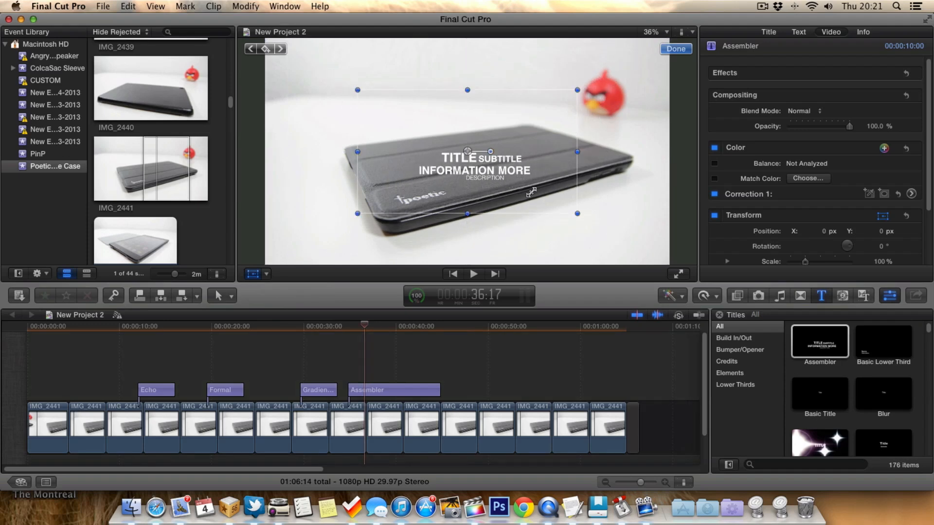
{"action": "left_click_drag", "start_coordinate": [468, 152], "coordinate": [334, 230]}
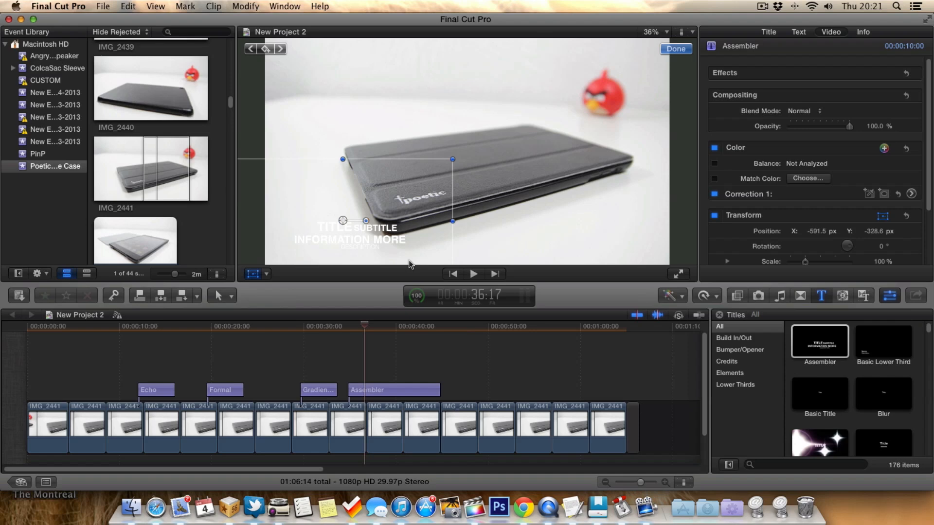
{"action": "left_click", "coordinate": [346, 428]}
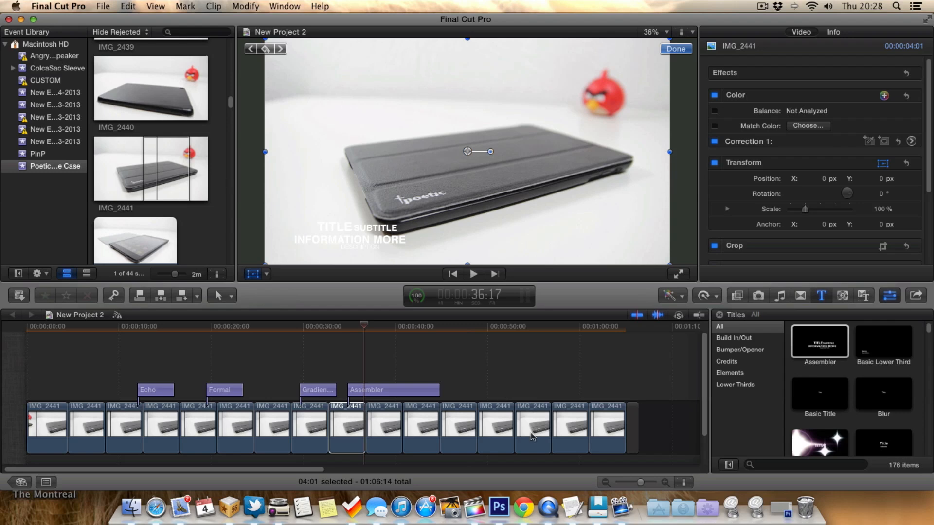
{"action": "mouse_move", "coordinate": [495, 502]}
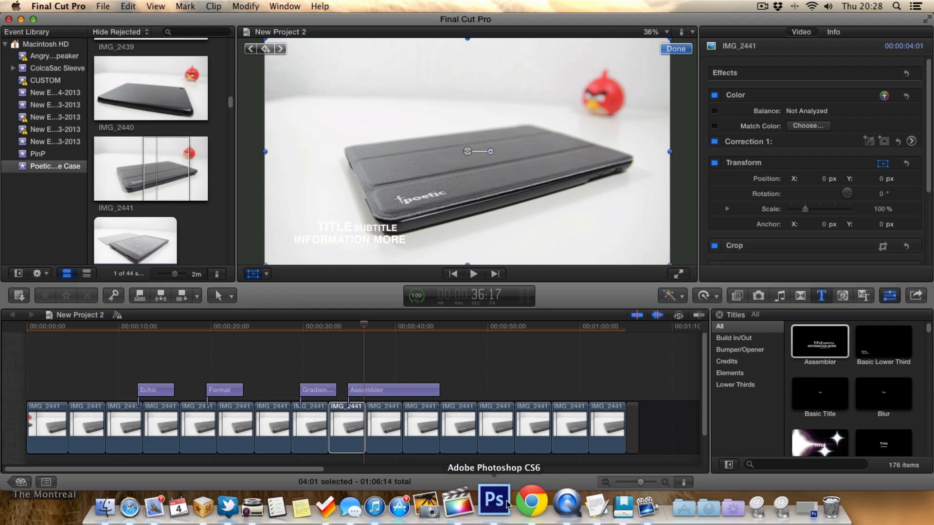
- Switch to Photoshop and create a new 1920 × 1080 pixel white document
{"action": "left_click", "coordinate": [493, 502]}
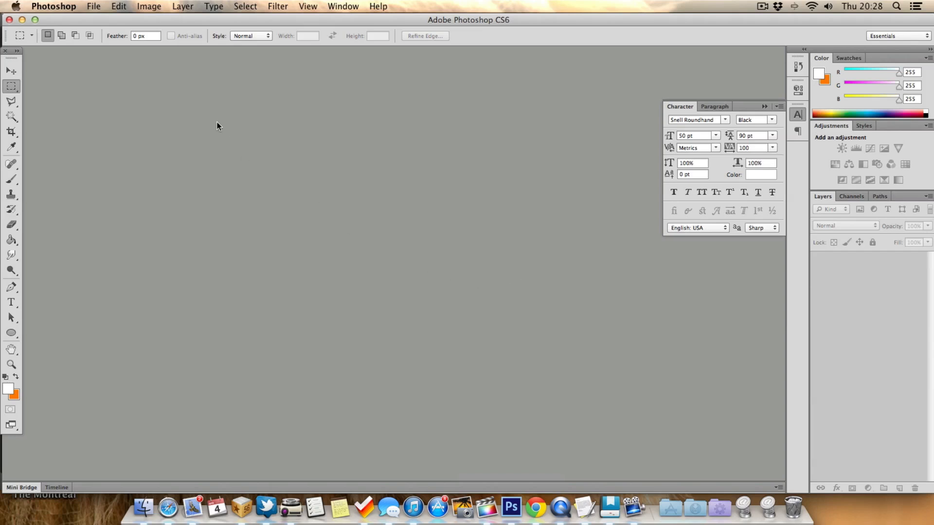
{"action": "mouse_move", "coordinate": [208, 115]}
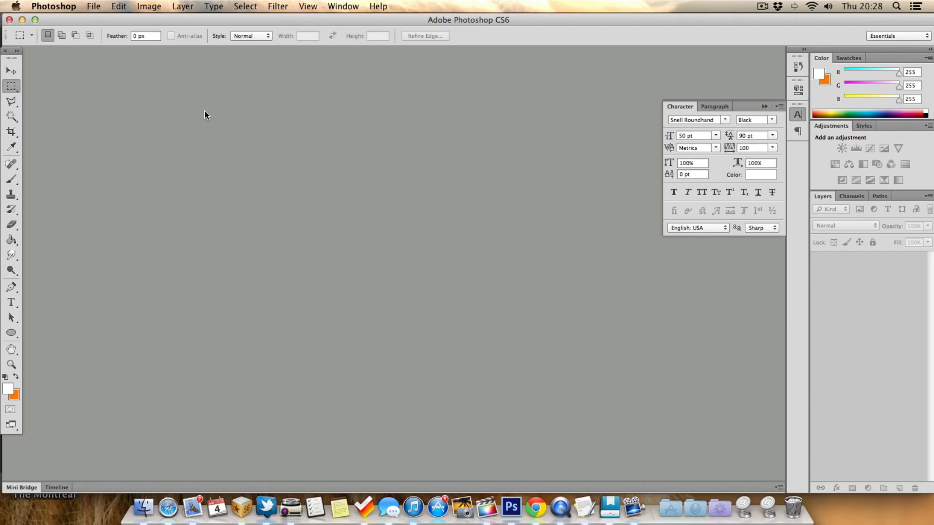
{"action": "left_click", "coordinate": [94, 6]}
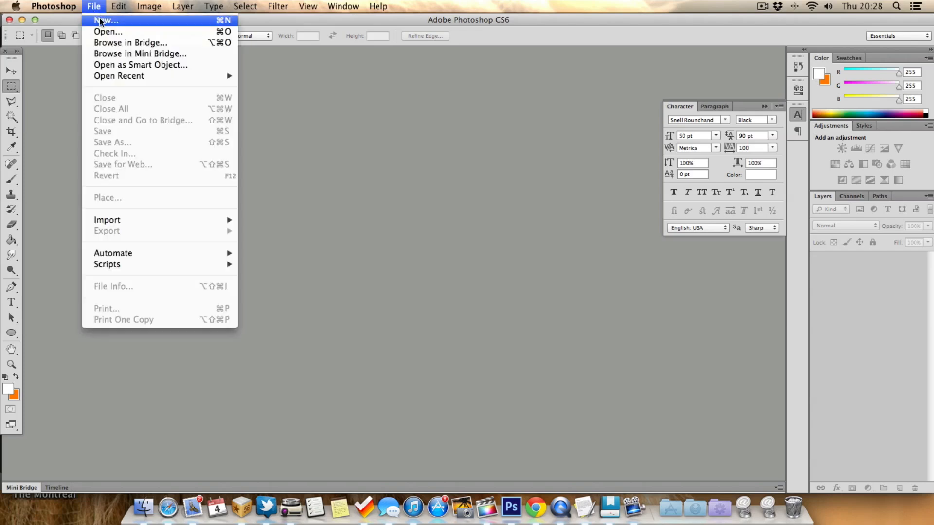
{"action": "left_click", "coordinate": [106, 20]}
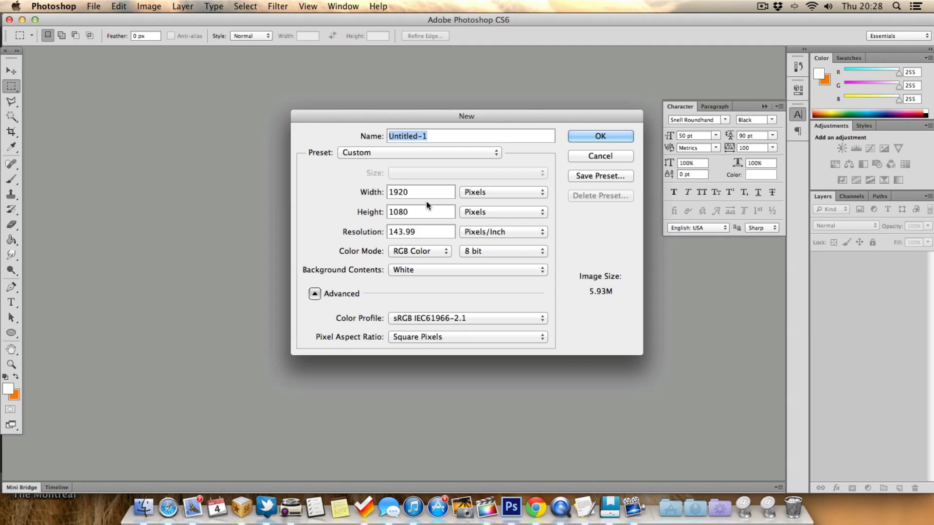
{"action": "left_click", "coordinate": [420, 192]}
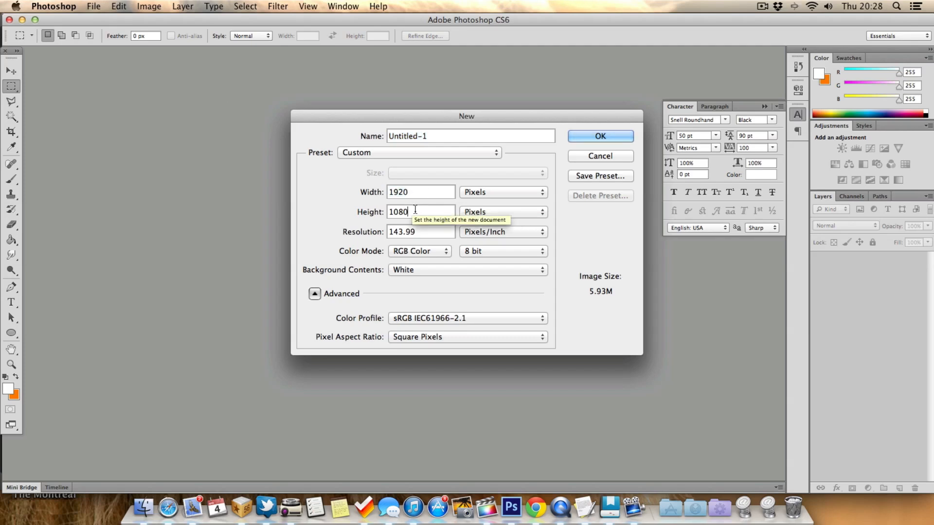
{"action": "left_click", "coordinate": [420, 192]}
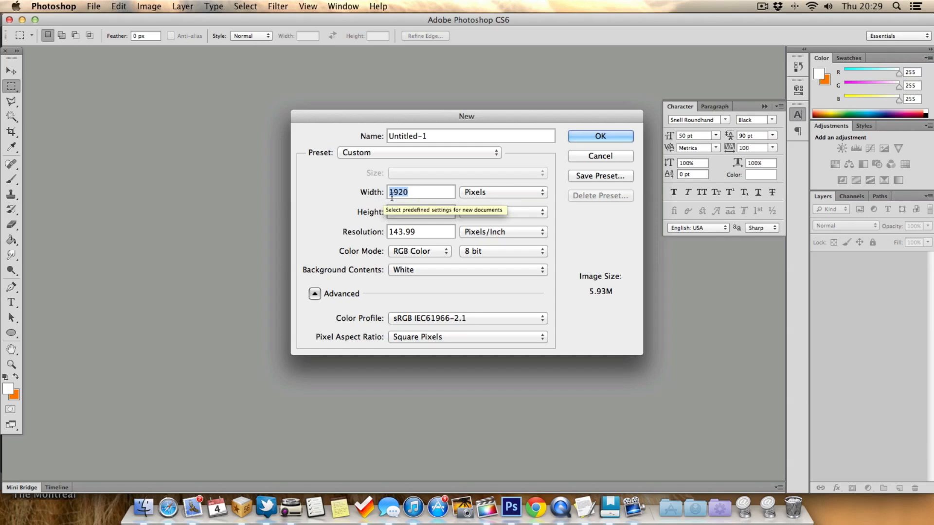
{"action": "type", "text": "1080"}
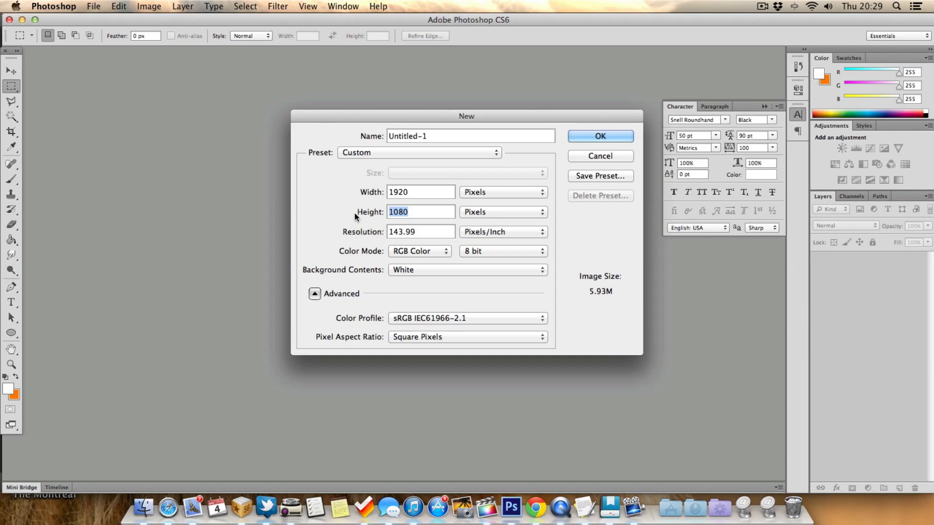
{"action": "left_click", "coordinate": [600, 136]}
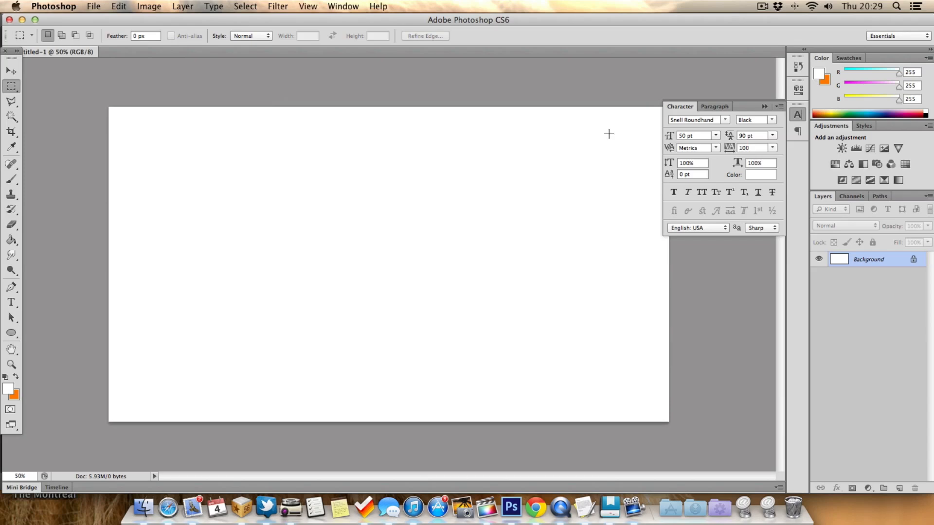
{"action": "mouse_move", "coordinate": [434, 202]}
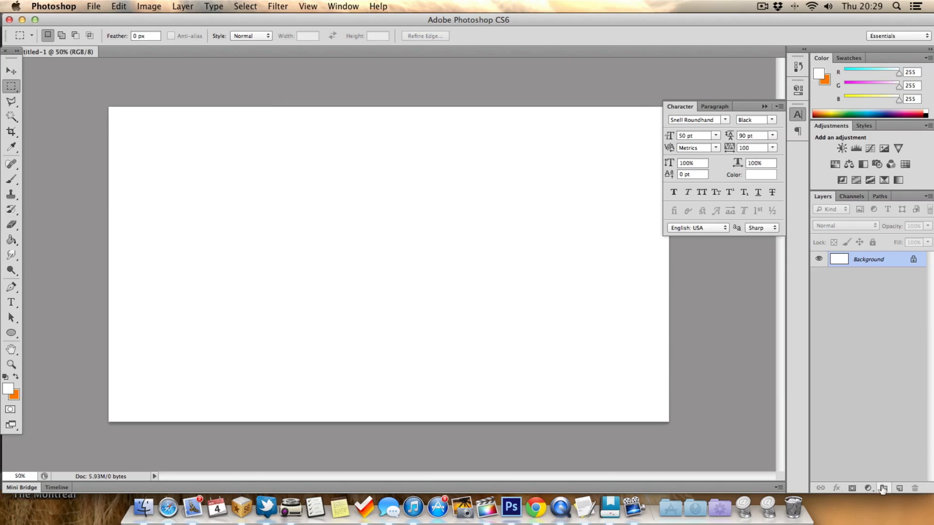
- Create an empty Layer 1 and hide the white Background layer for a transparent canvas
{"action": "left_click", "coordinate": [884, 488]}
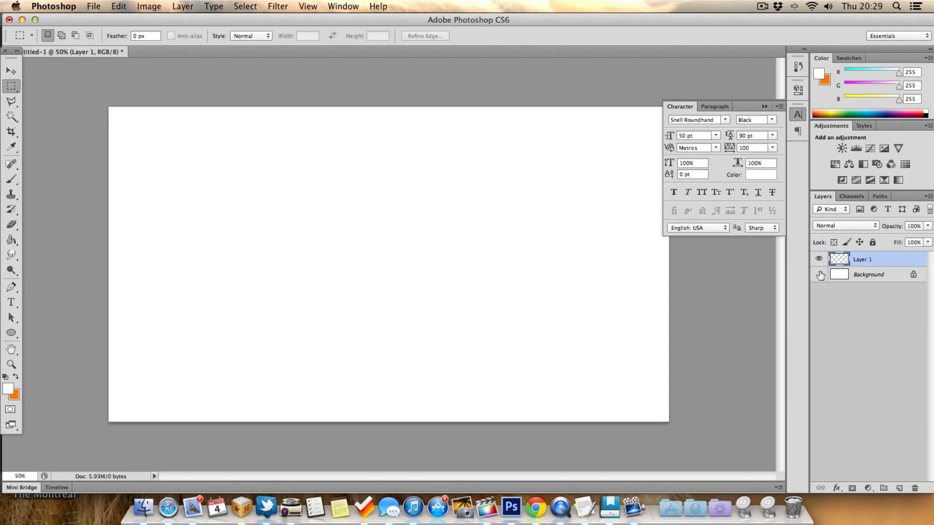
{"action": "left_click", "coordinate": [820, 274]}
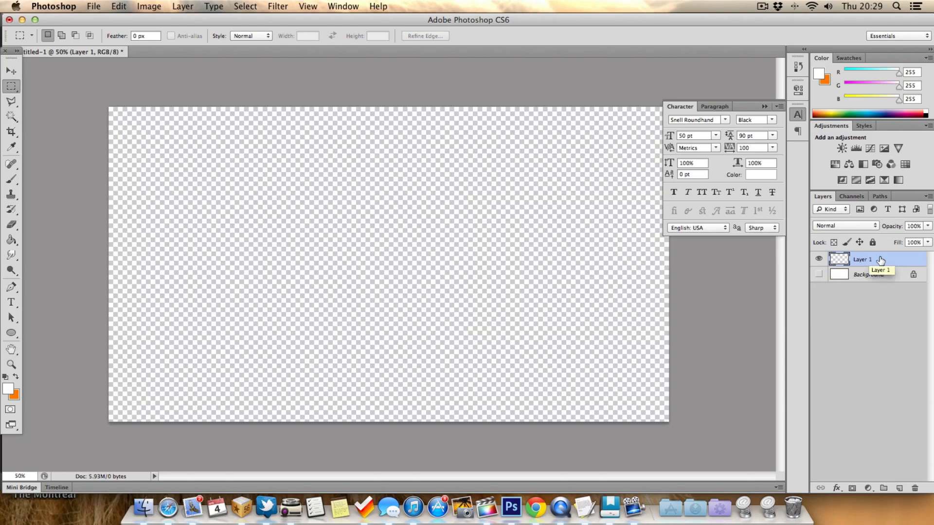
{"action": "mouse_move", "coordinate": [428, 270]}
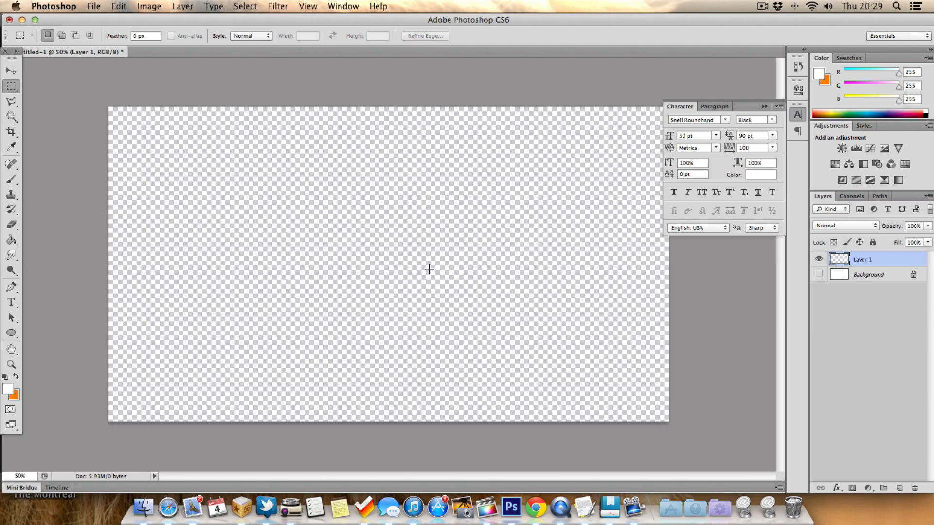
{"action": "mouse_move", "coordinate": [268, 125]}
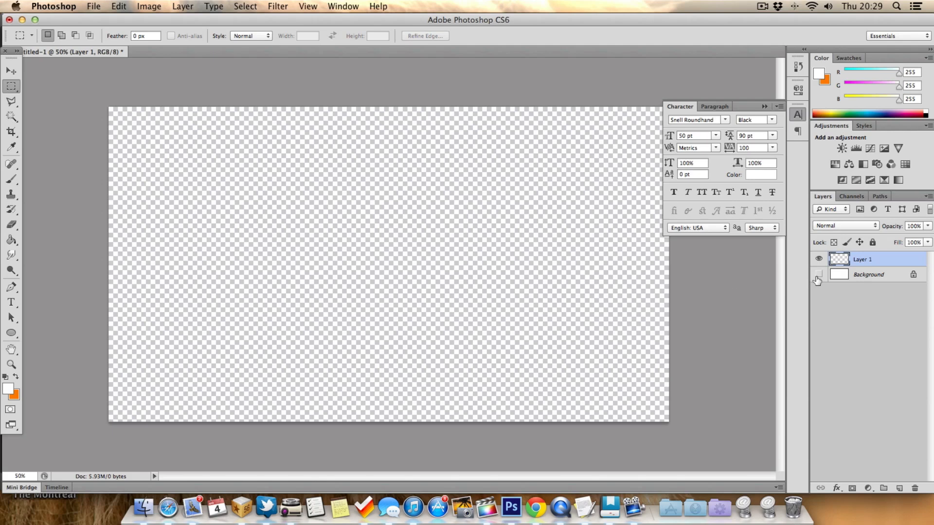
{"action": "left_click", "coordinate": [818, 274]}
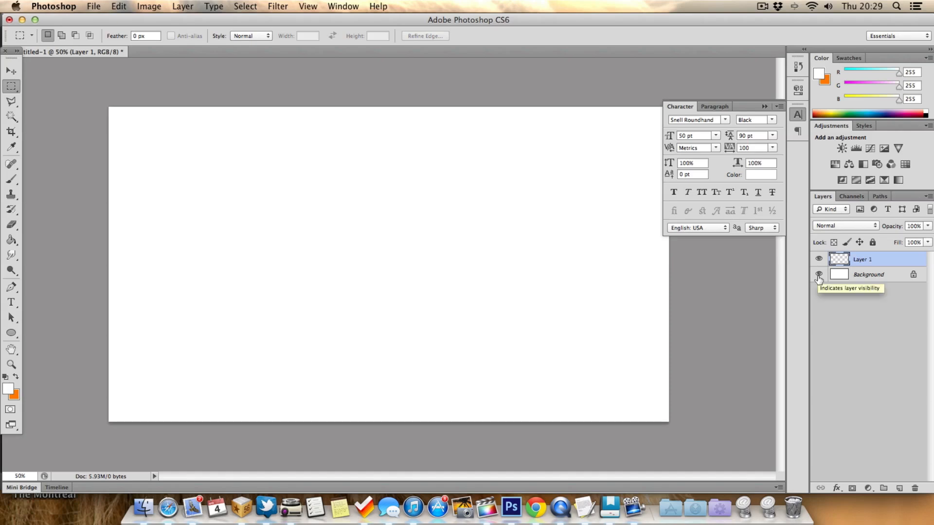
{"action": "left_click", "coordinate": [818, 274]}
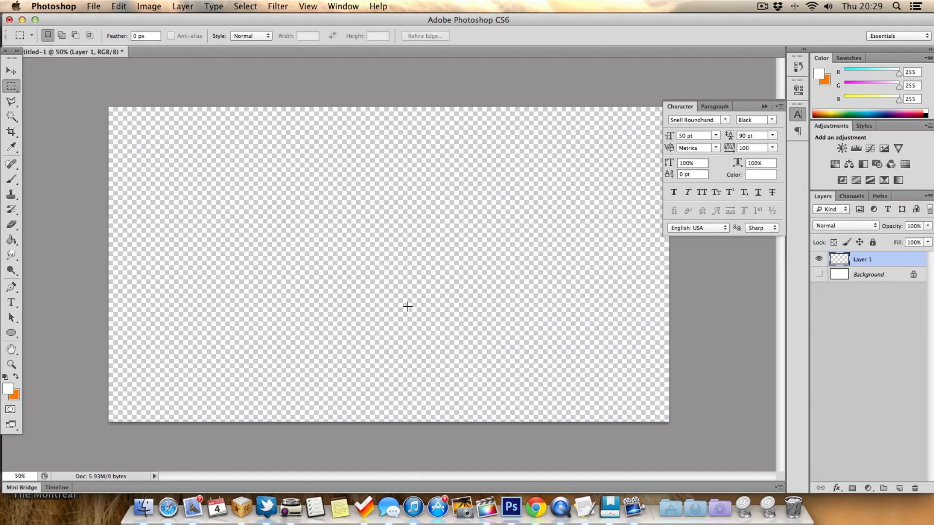
{"action": "mouse_move", "coordinate": [133, 327]}
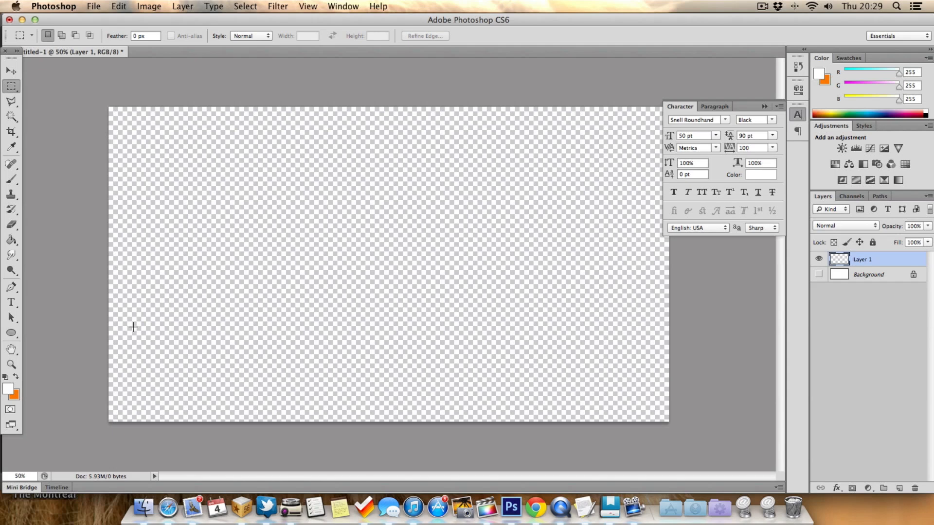
{"action": "mouse_move", "coordinate": [113, 351]}
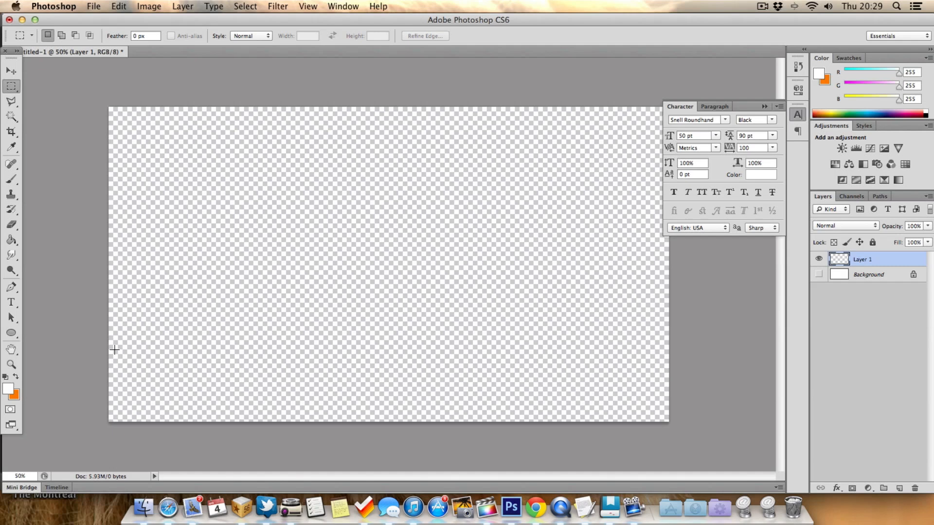
{"action": "mouse_move", "coordinate": [91, 349]}
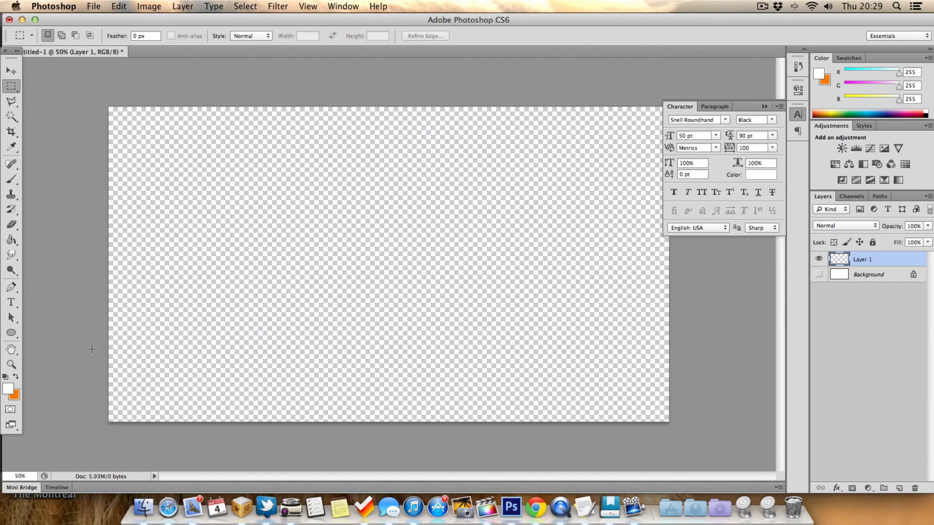
- Marquee a thin bottom-left bar, Paint Bucket it orange, and duplicate the layer as Layer 1 copy
{"action": "left_click_drag", "start_coordinate": [110, 345], "coordinate": [376, 387]}
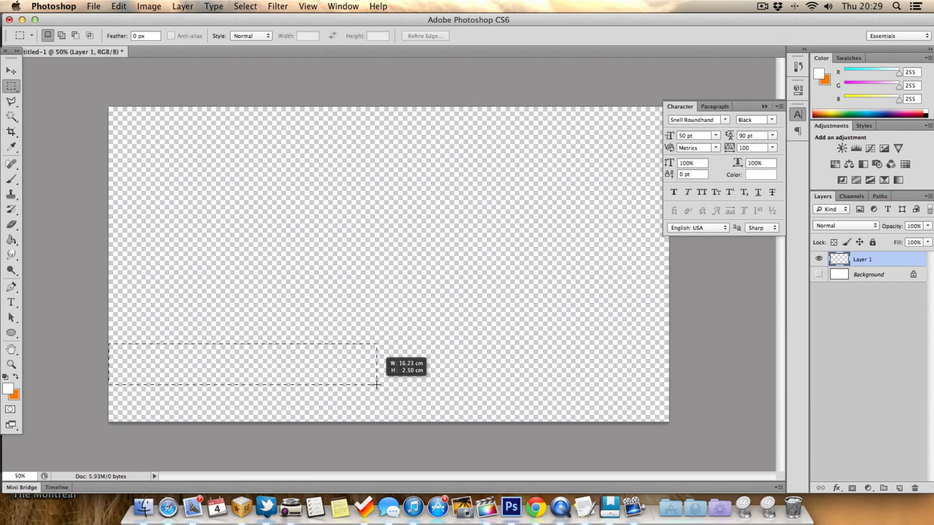
{"action": "left_click", "coordinate": [10, 239]}
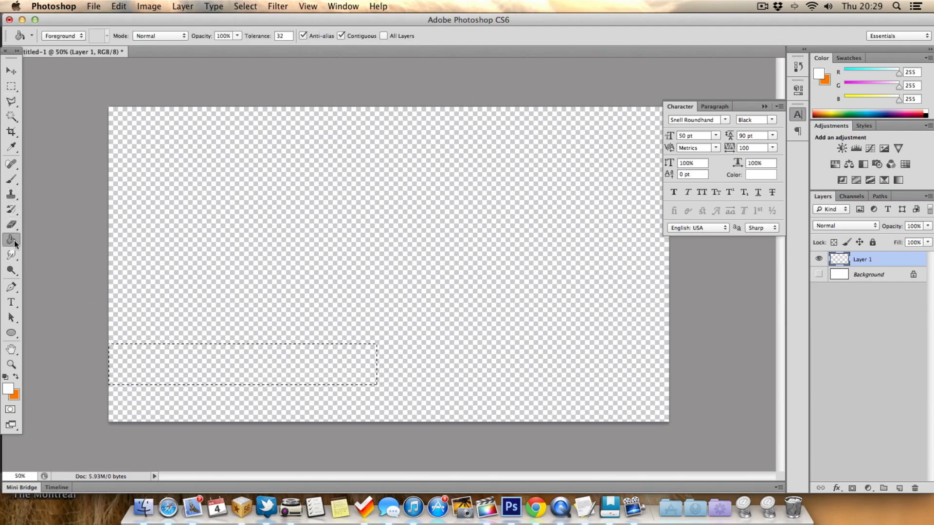
{"action": "left_click", "coordinate": [243, 363]}
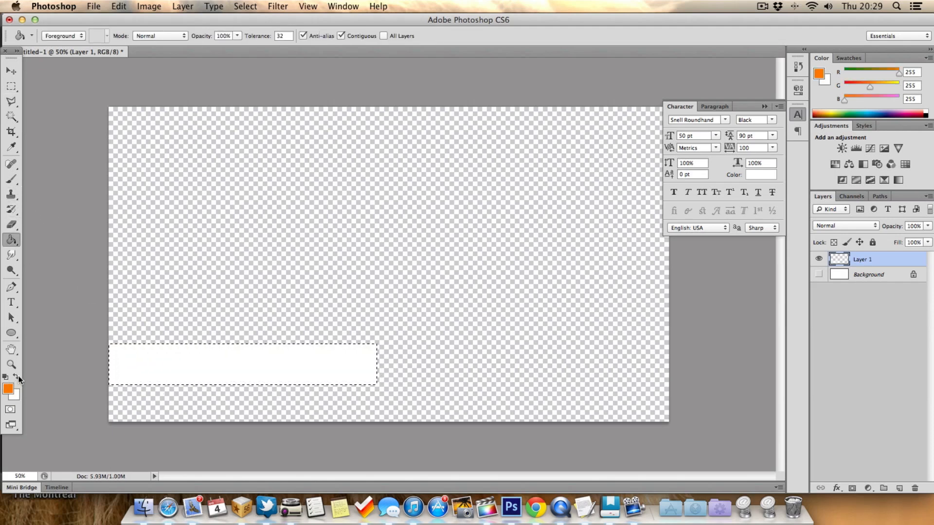
{"action": "left_click", "coordinate": [242, 365]}
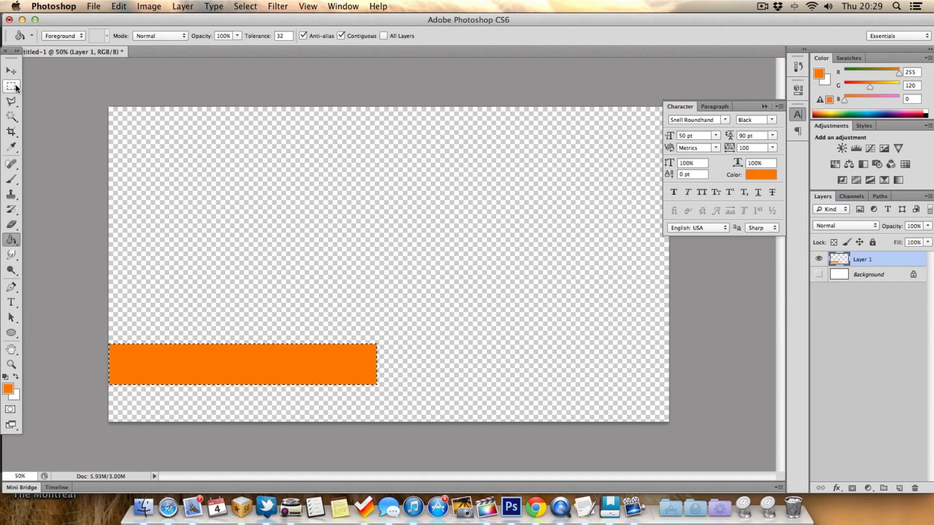
{"action": "left_click", "coordinate": [11, 70]}
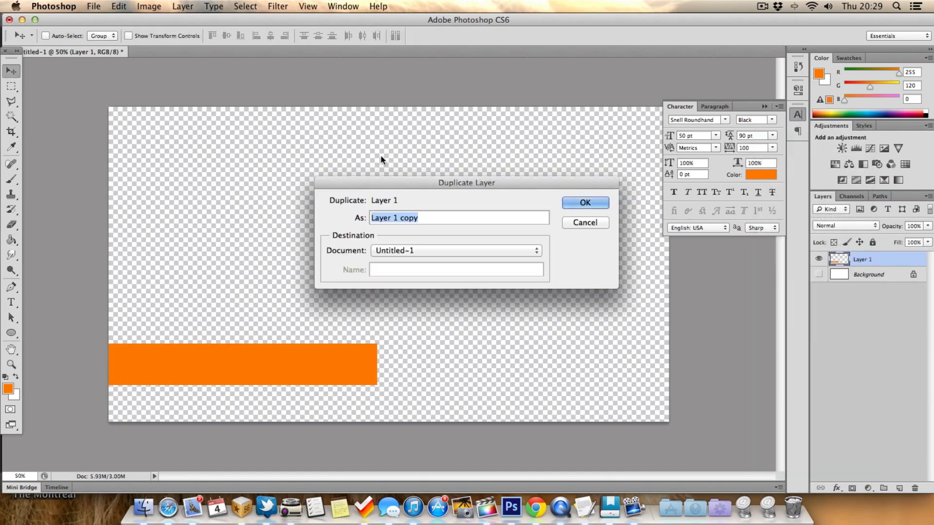
{"action": "left_click", "coordinate": [585, 202]}
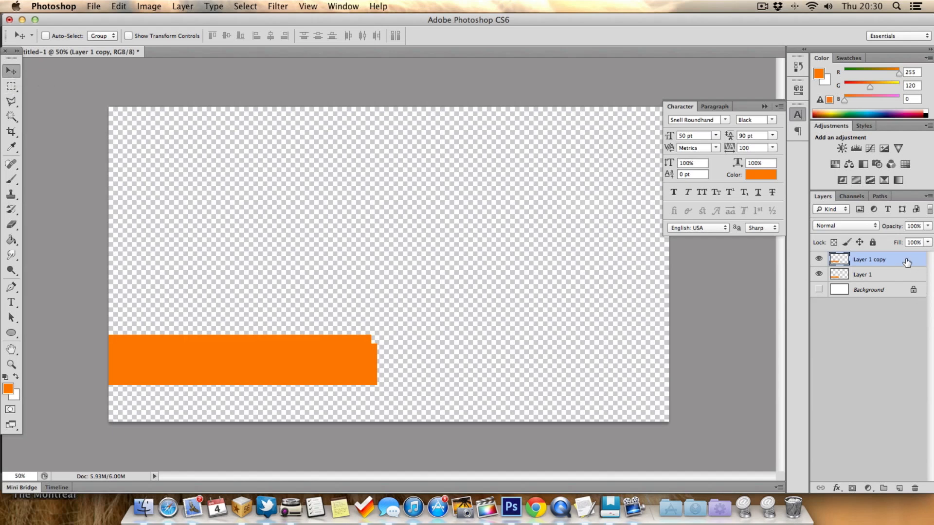
- Give the copied bar layer a 3 px black Stroke in Layer Style
{"action": "double_click", "coordinate": [870, 259]}
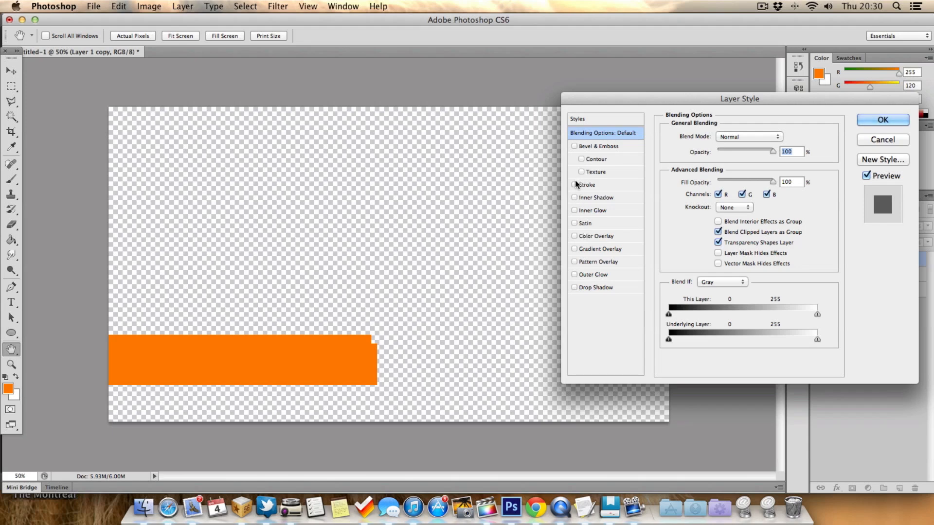
{"action": "mouse_move", "coordinate": [586, 184]}
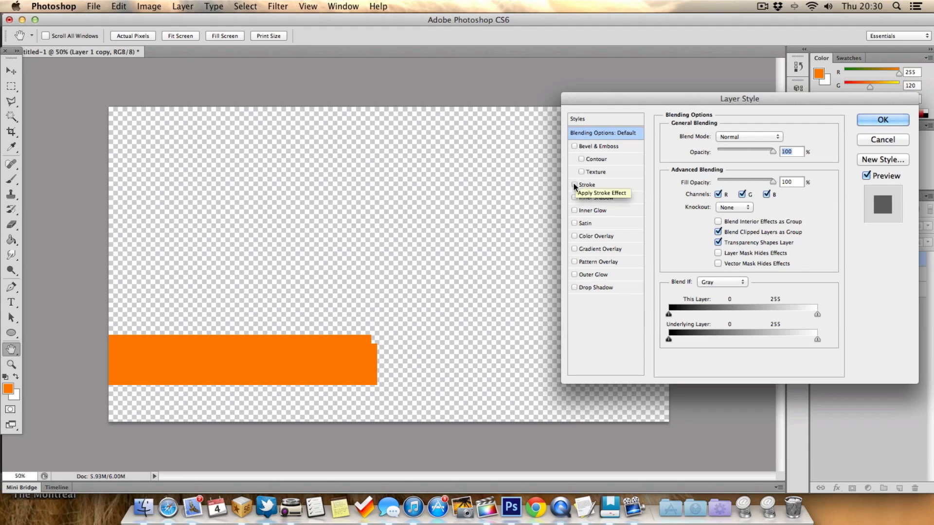
{"action": "left_click", "coordinate": [574, 185]}
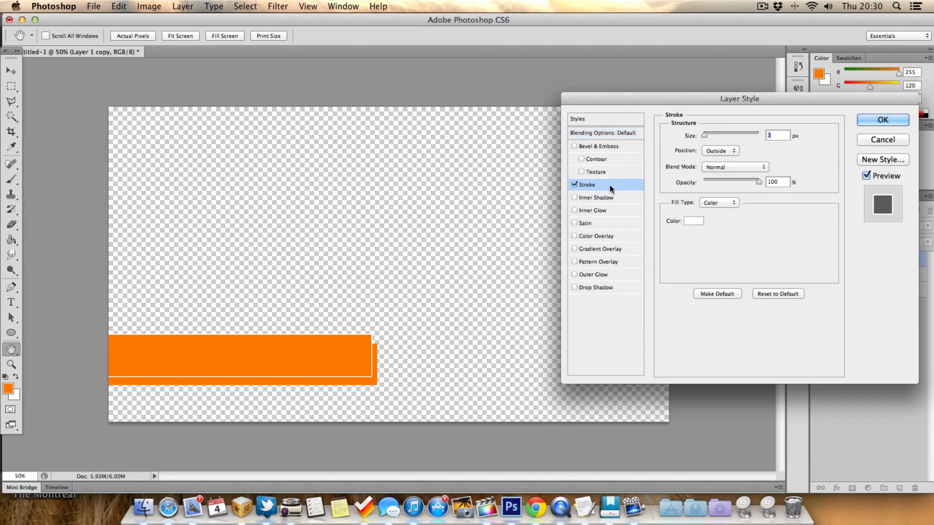
{"action": "mouse_move", "coordinate": [634, 225]}
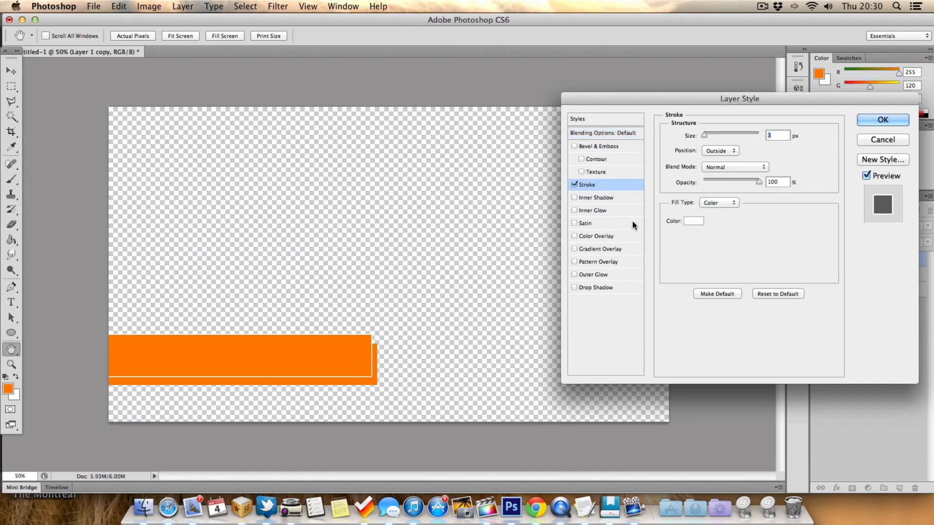
{"action": "mouse_move", "coordinate": [773, 169]}
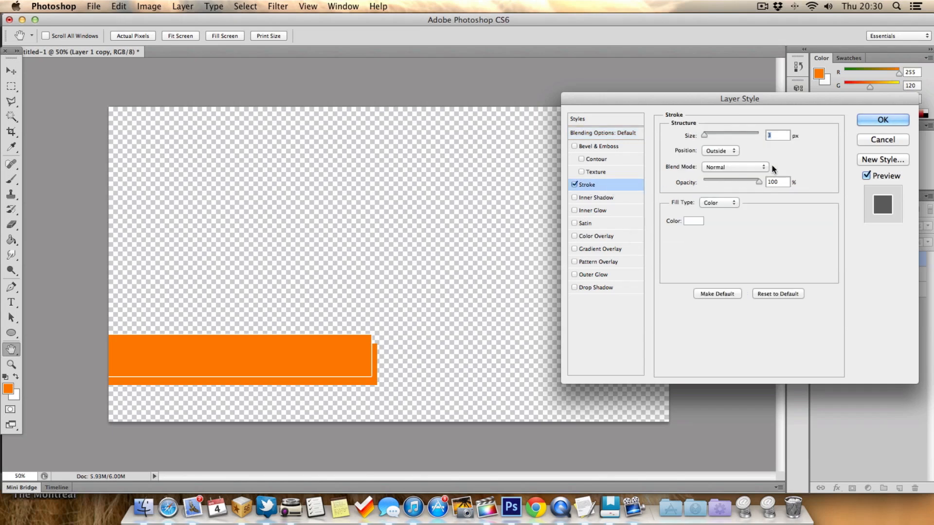
{"action": "left_click_drag", "start_coordinate": [702, 135], "coordinate": [715, 135]}
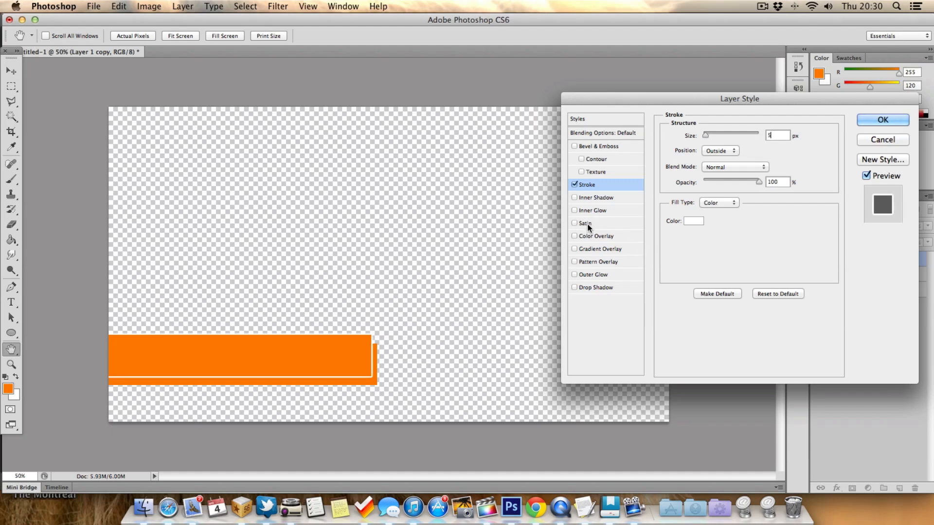
{"action": "left_click", "coordinate": [882, 120]}
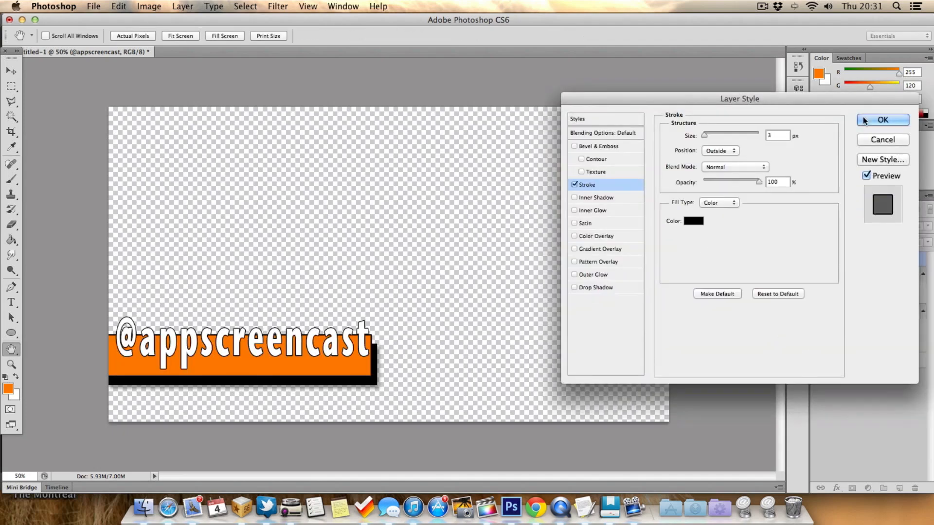
{"action": "left_click", "coordinate": [881, 119]}
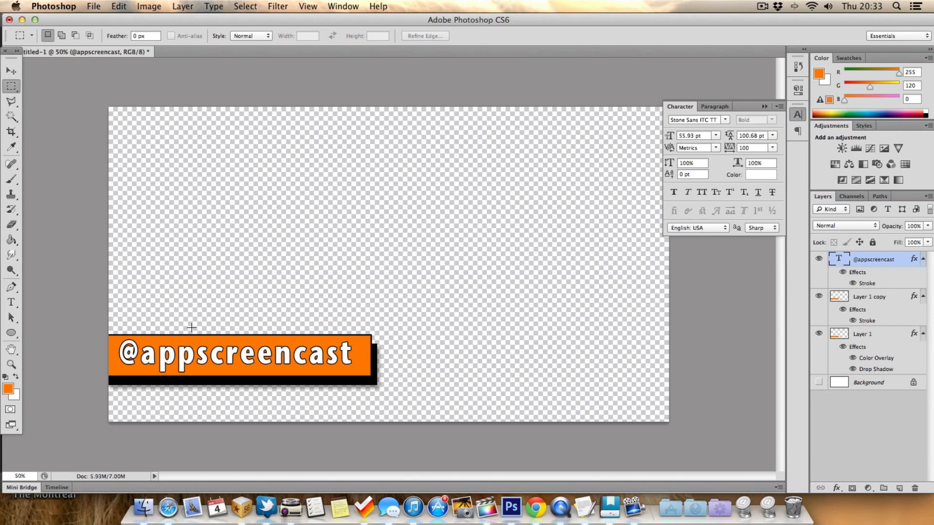
{"action": "mouse_move", "coordinate": [260, 282]}
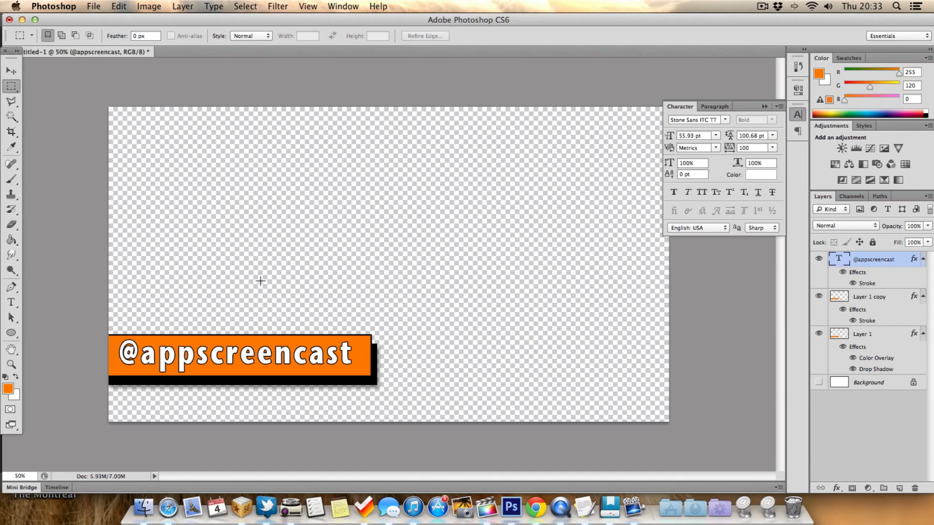
- Save the lower-third graphic via Save As in PNG format
{"action": "left_click", "coordinate": [93, 7]}
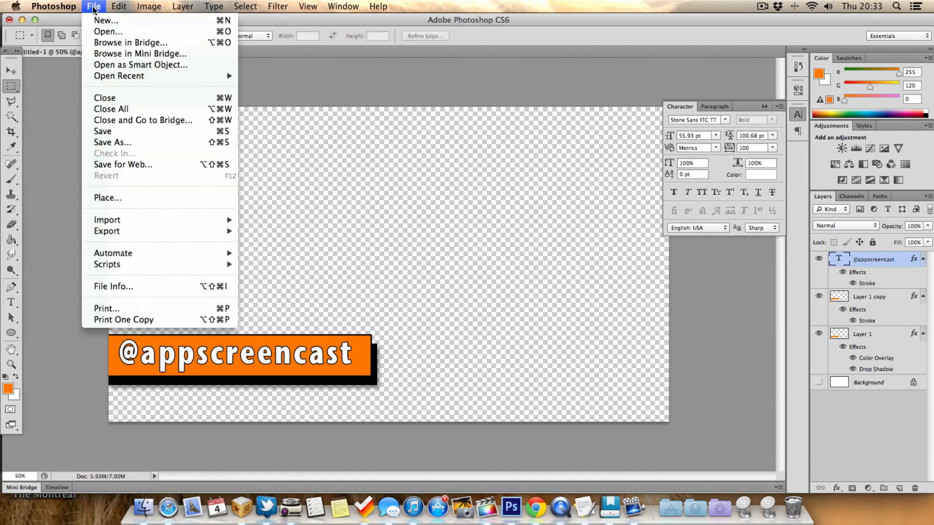
{"action": "mouse_move", "coordinate": [119, 144]}
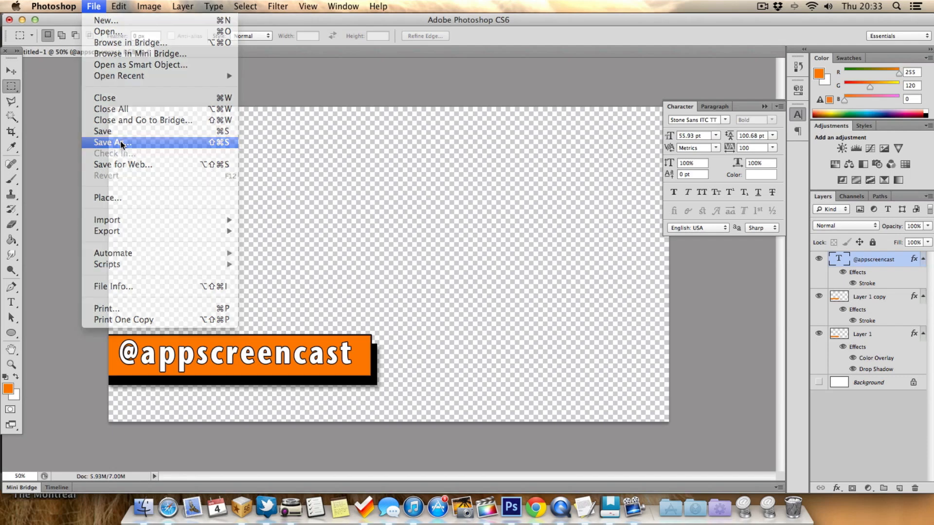
{"action": "left_click", "coordinate": [111, 142]}
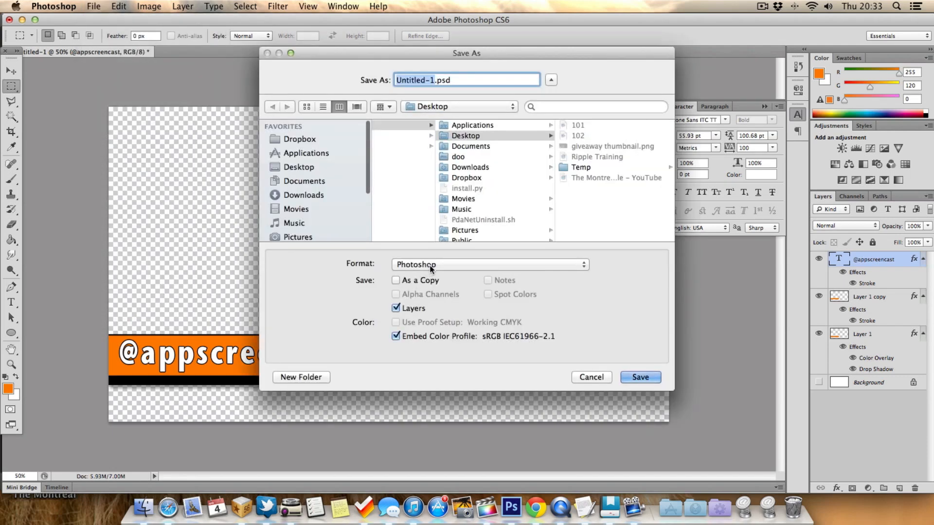
{"action": "left_click", "coordinate": [488, 264]}
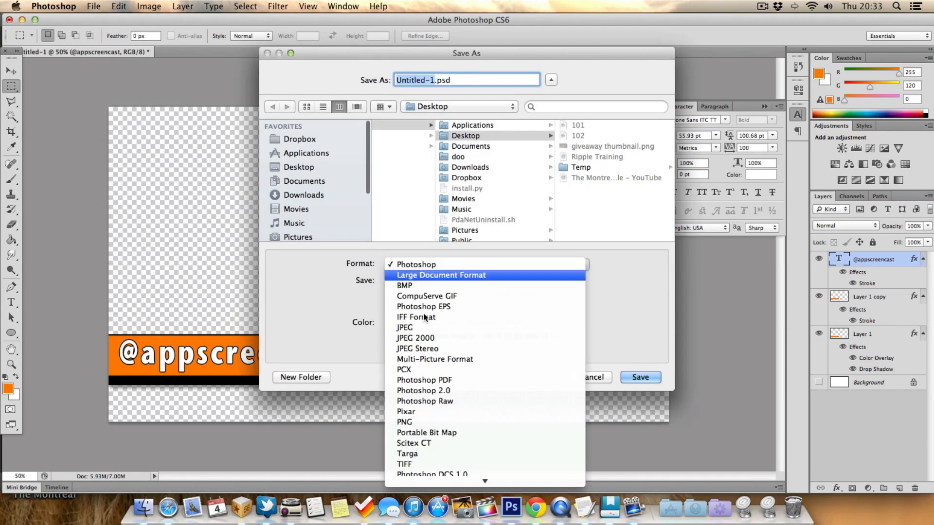
{"action": "left_click", "coordinate": [403, 421]}
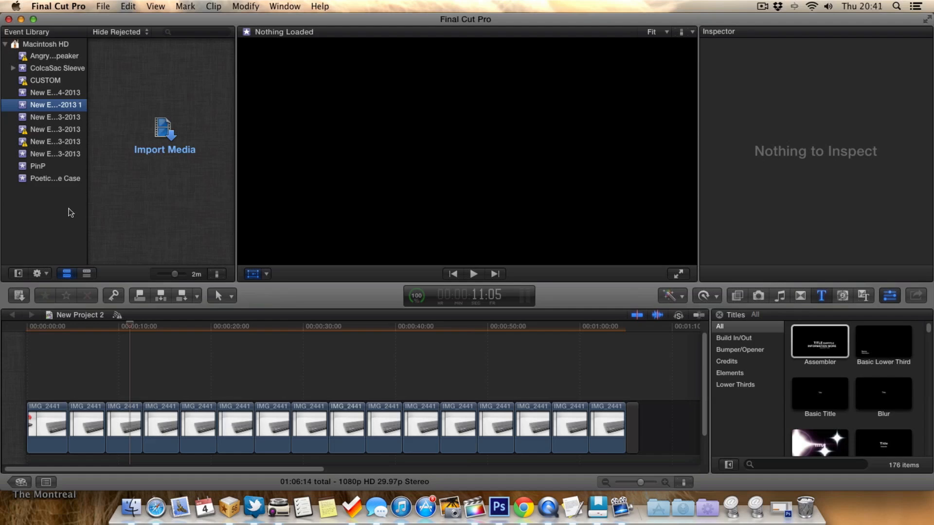
- Create a new Event Library event named CUSTOM
{"action": "right_click", "coordinate": [67, 211]}
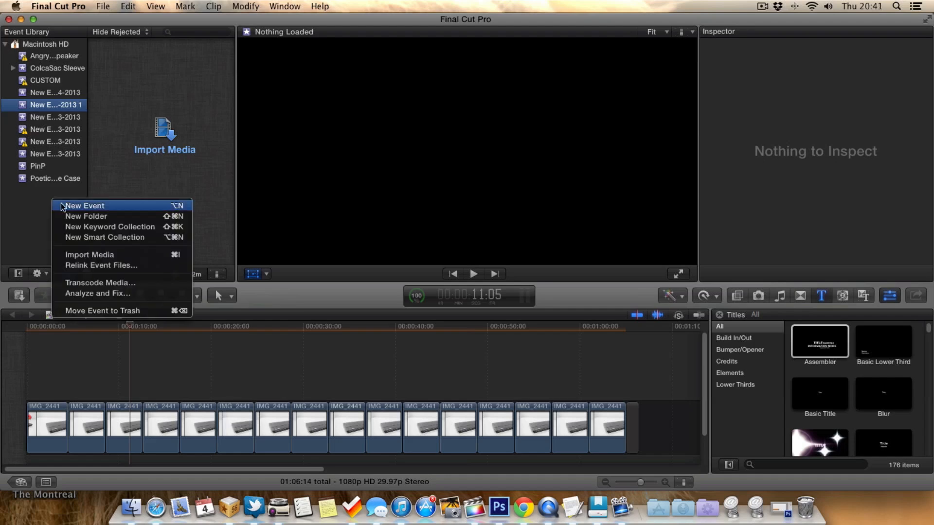
{"action": "left_click", "coordinate": [83, 206]}
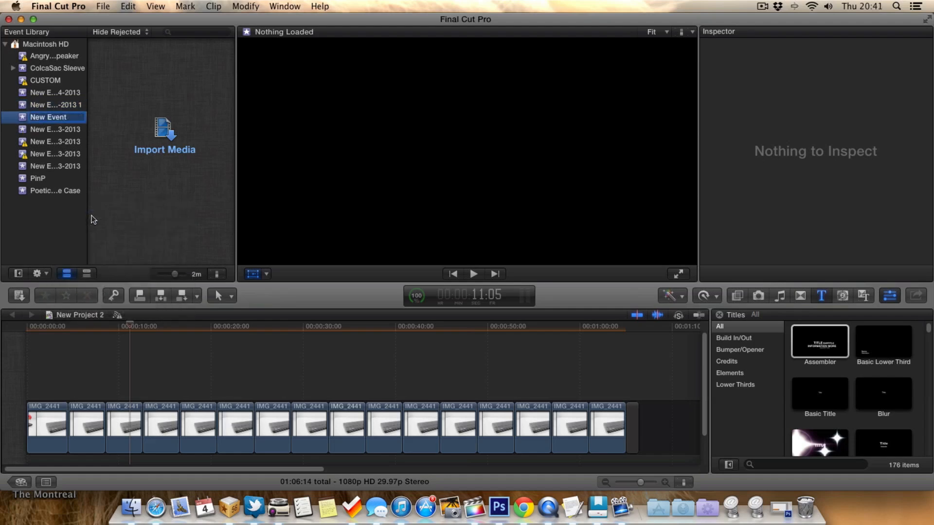
{"action": "type", "text": "CU"}
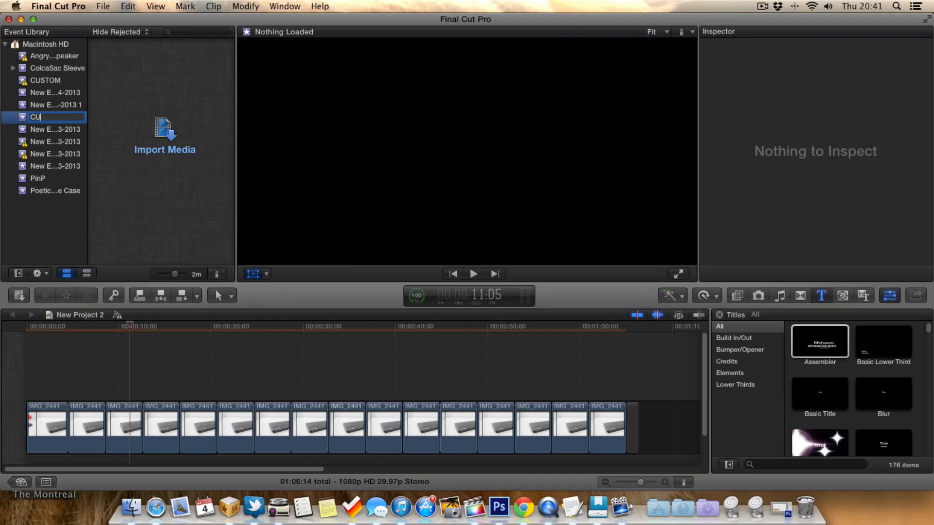
{"action": "type", "text": "STOM"}
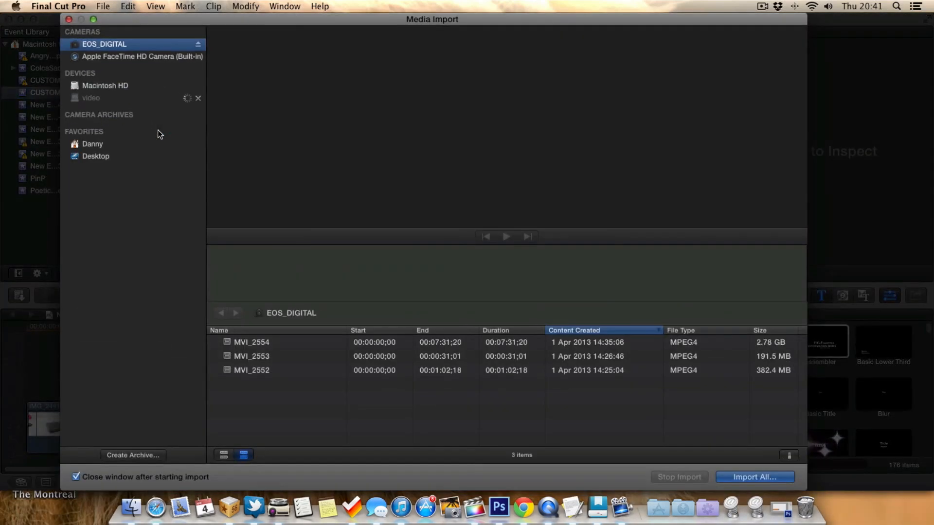
- Import lowerthird.png and FCPX Lower Third.png from the Desktop into the CUSTOM TITLE event
{"action": "left_click", "coordinate": [95, 156]}
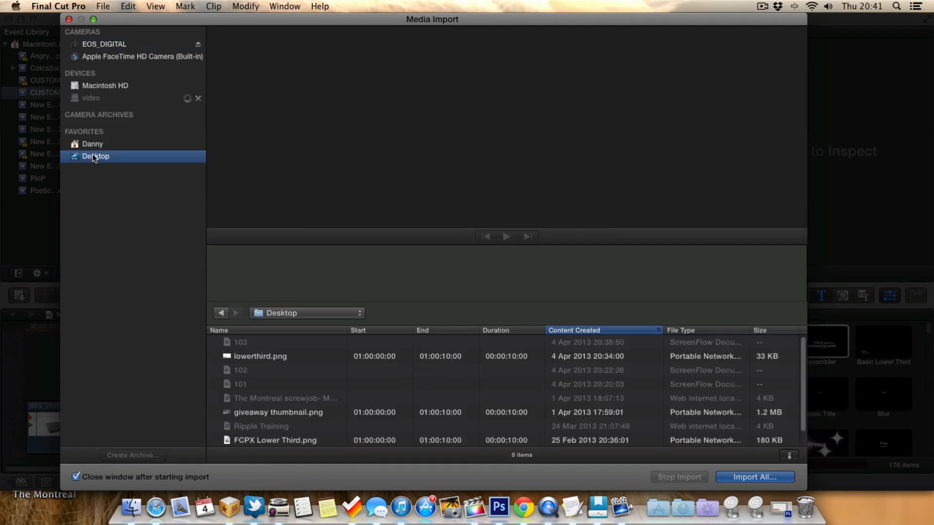
{"action": "left_click", "coordinate": [261, 356]}
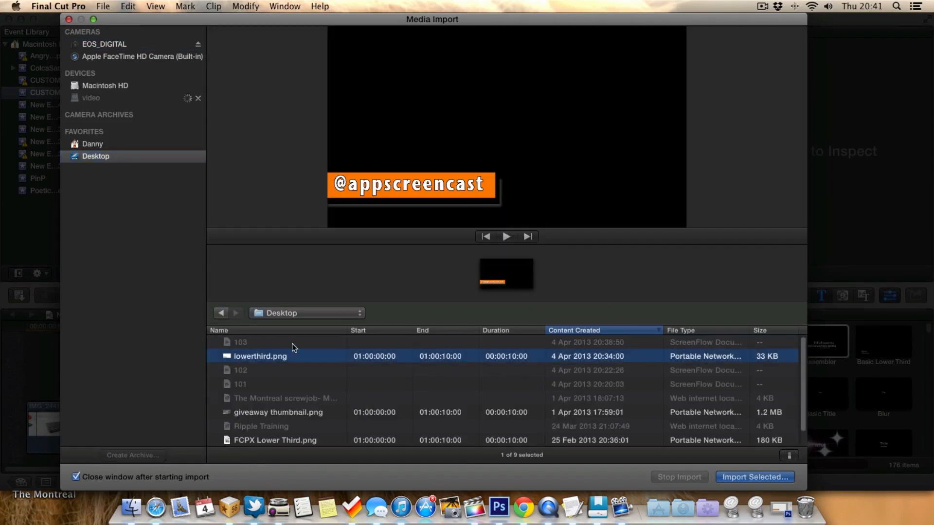
{"action": "scroll", "scroll_direction": "down", "scroll_amount": 3}
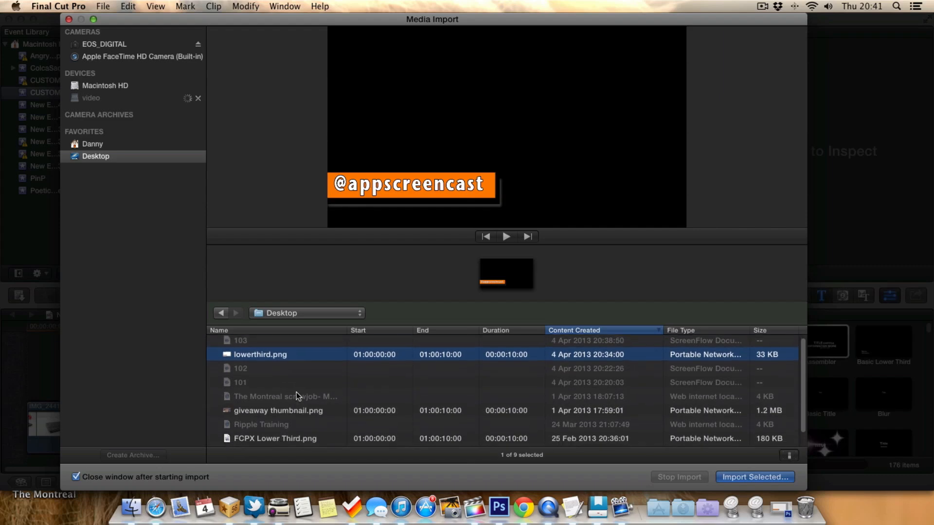
{"action": "scroll", "scroll_direction": "down", "scroll_amount": 3}
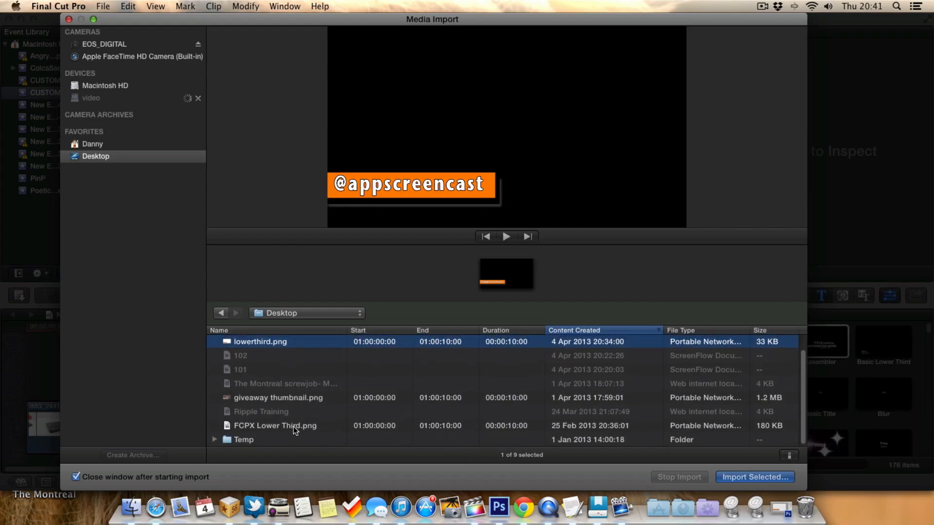
{"action": "left_click", "coordinate": [274, 425]}
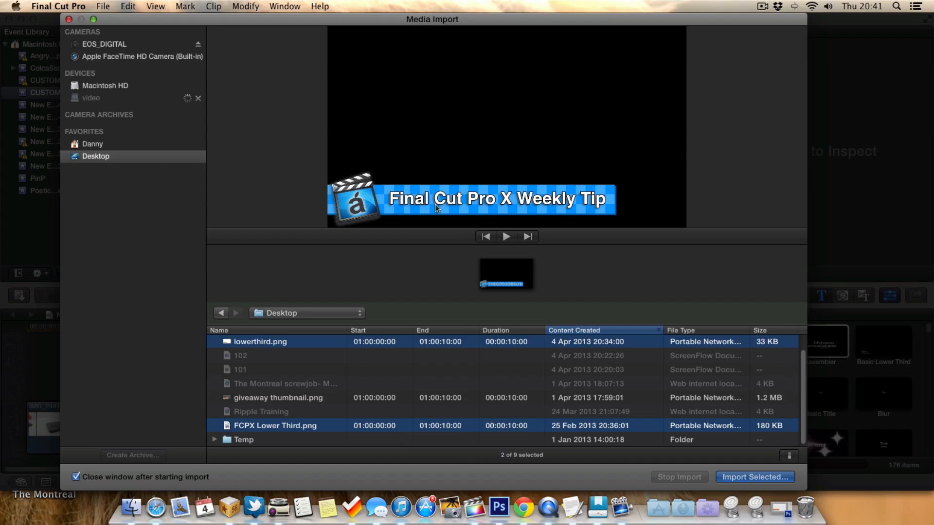
{"action": "mouse_move", "coordinate": [400, 219]}
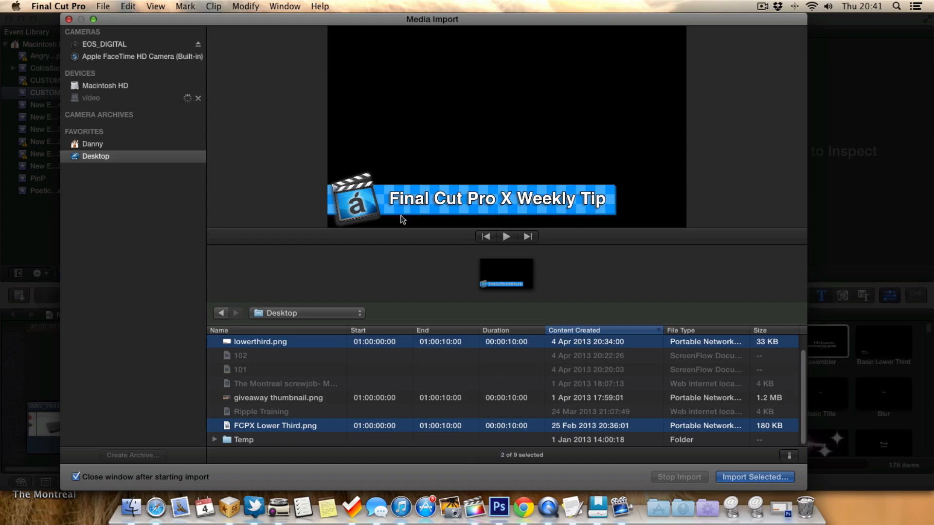
{"action": "mouse_move", "coordinate": [403, 211]}
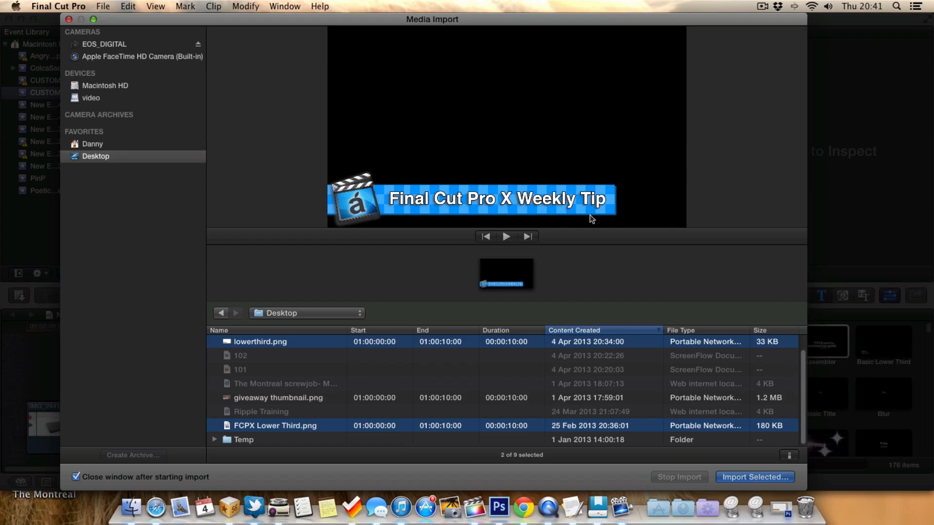
{"action": "left_click", "coordinate": [755, 477]}
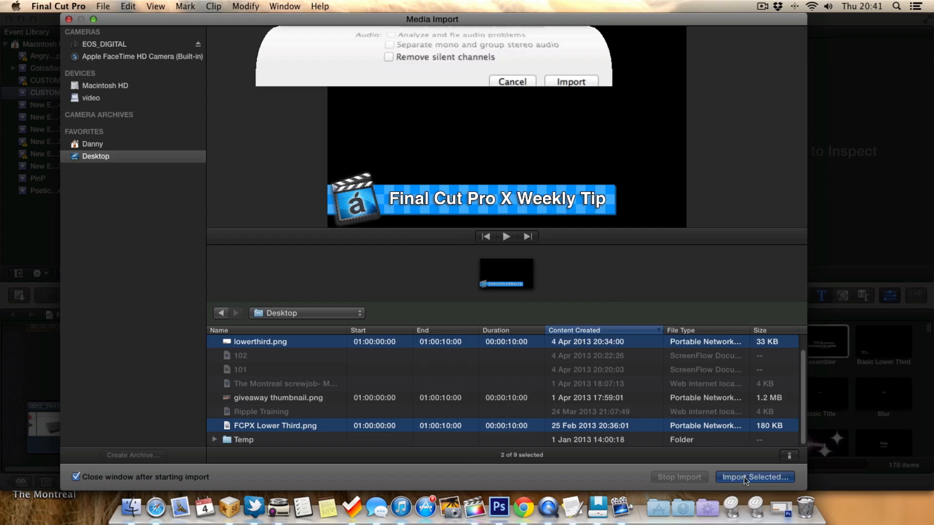
{"action": "left_click", "coordinate": [753, 477]}
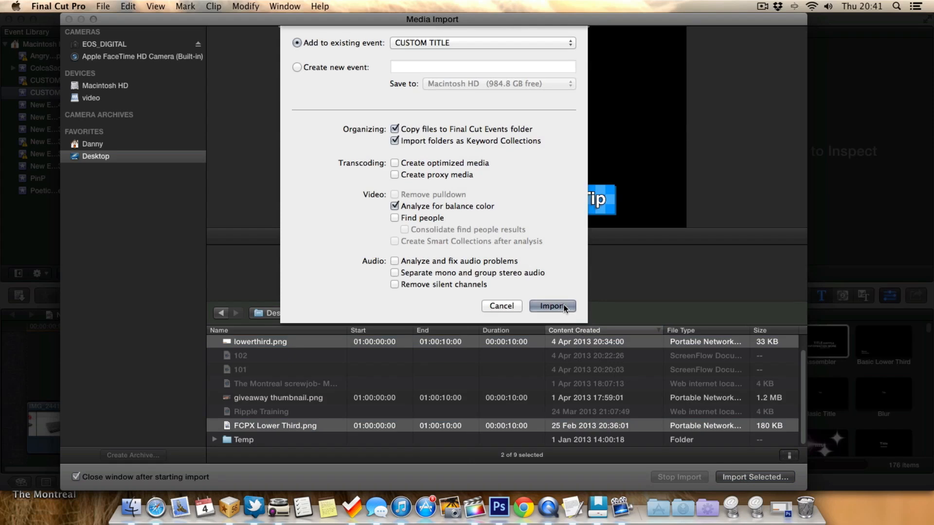
{"action": "left_click", "coordinate": [551, 305]}
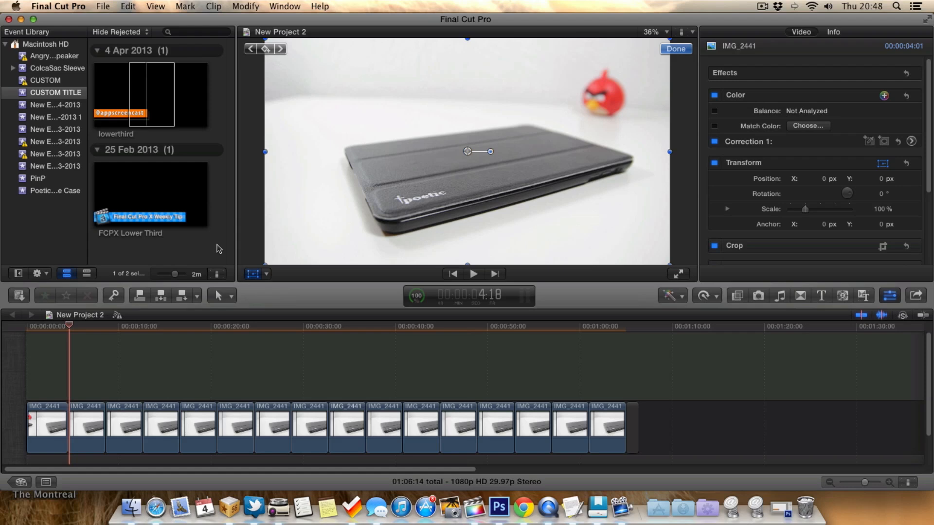
{"action": "mouse_move", "coordinate": [214, 233]}
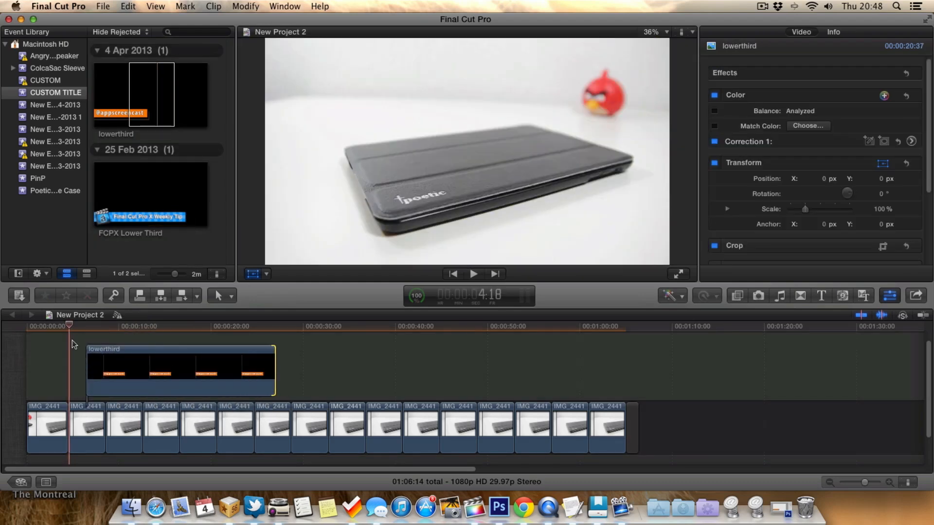
{"action": "left_click", "coordinate": [474, 275]}
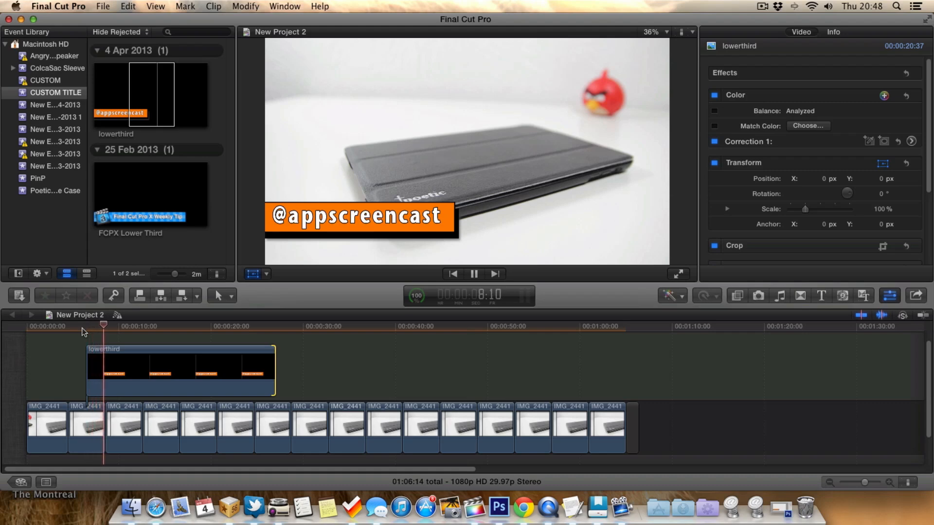
{"action": "left_click", "coordinate": [474, 274]}
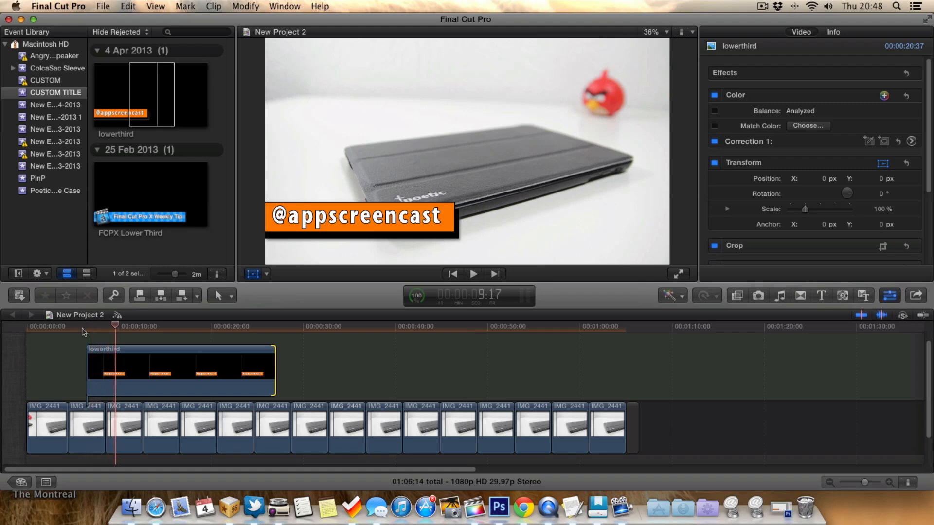
{"action": "left_click", "coordinate": [179, 357]}
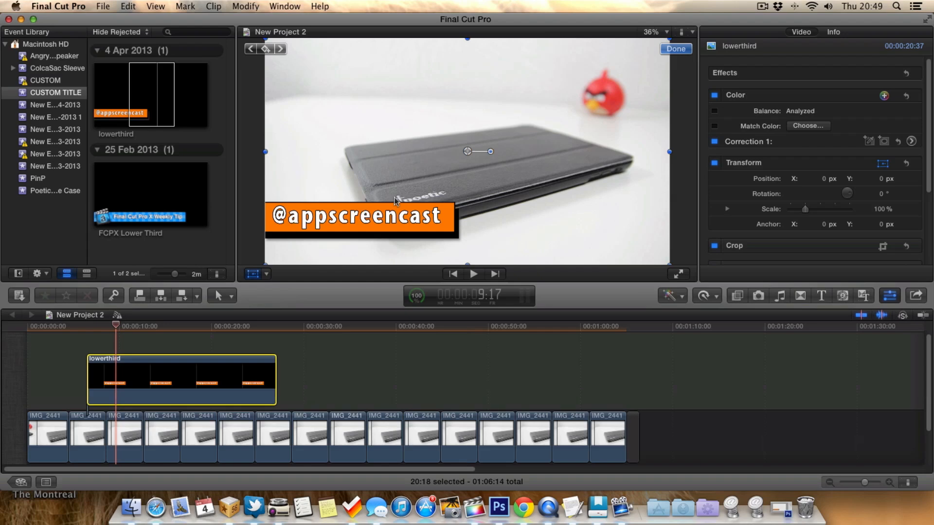
{"action": "left_click", "coordinate": [255, 274]}
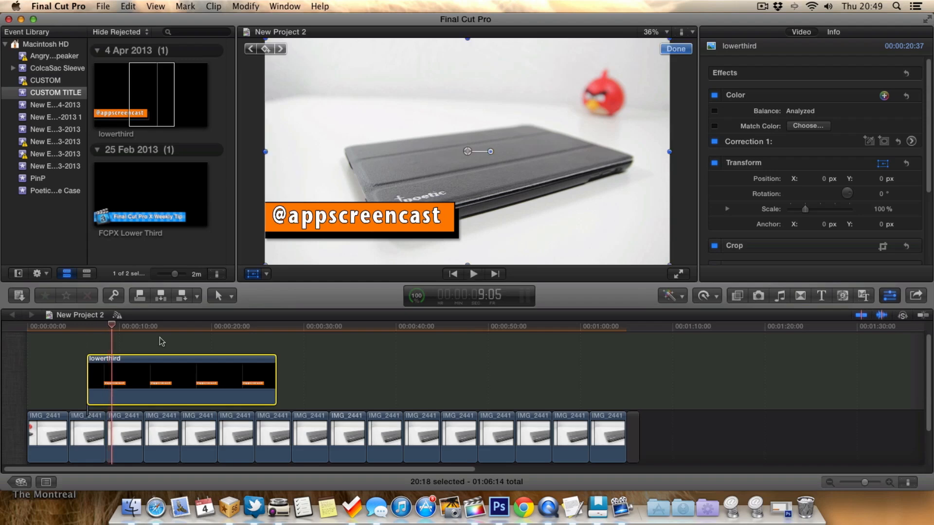
{"action": "mouse_move", "coordinate": [250, 371]}
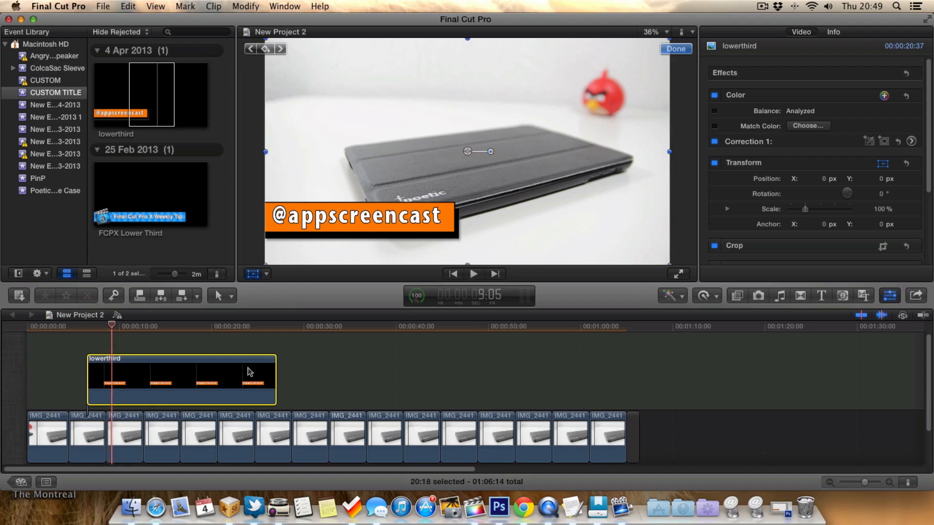
{"action": "mouse_move", "coordinate": [801, 316]}
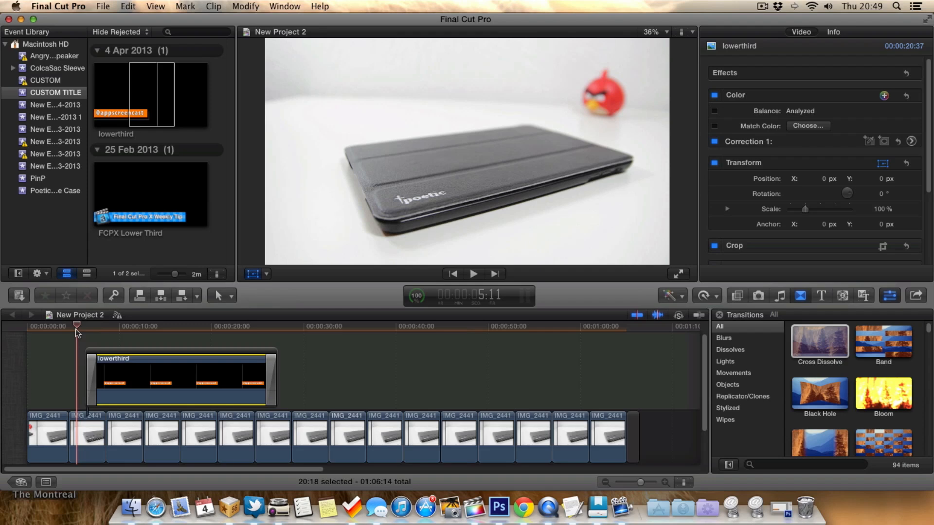
- Move the playhead near the start of the project in the timeline ruler
{"action": "left_click", "coordinate": [473, 274]}
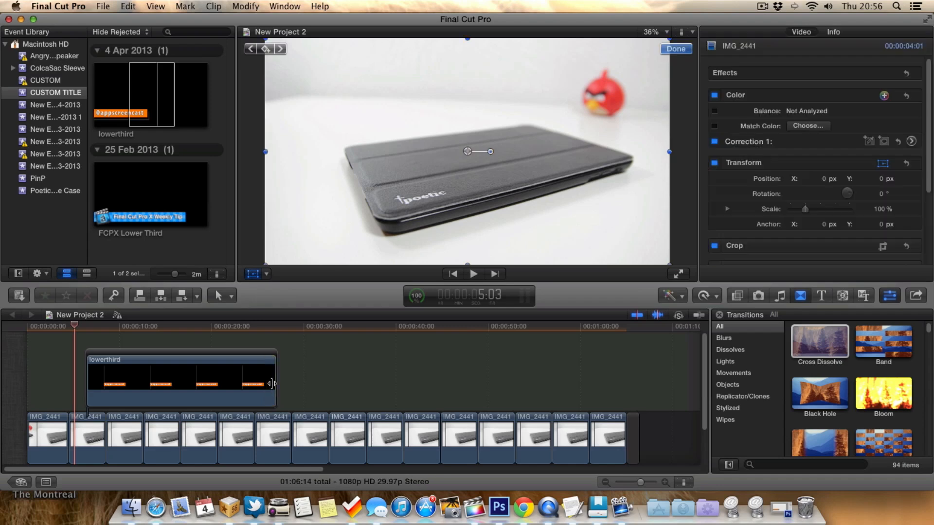
{"action": "mouse_move", "coordinate": [737, 371]}
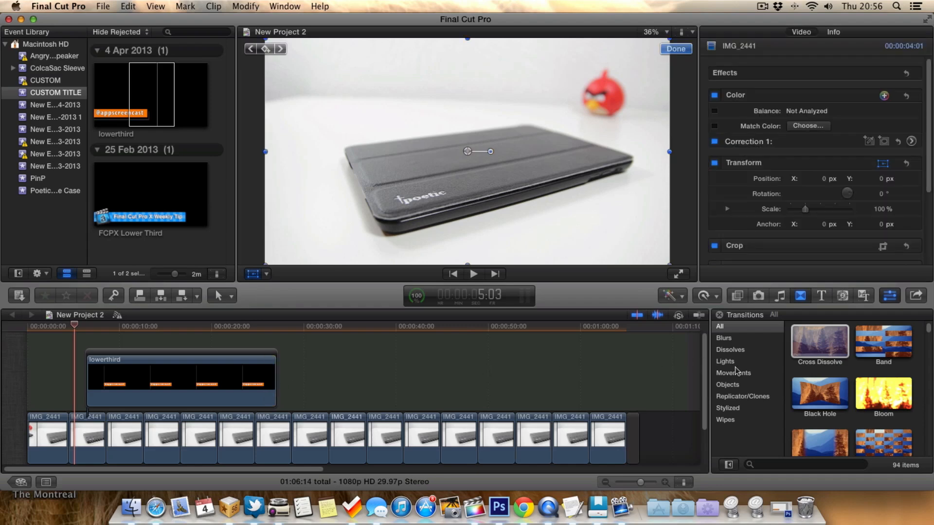
- From the Movements category, apply the Slide transition to the lowerthird clip's start and end
{"action": "left_click", "coordinate": [733, 372]}
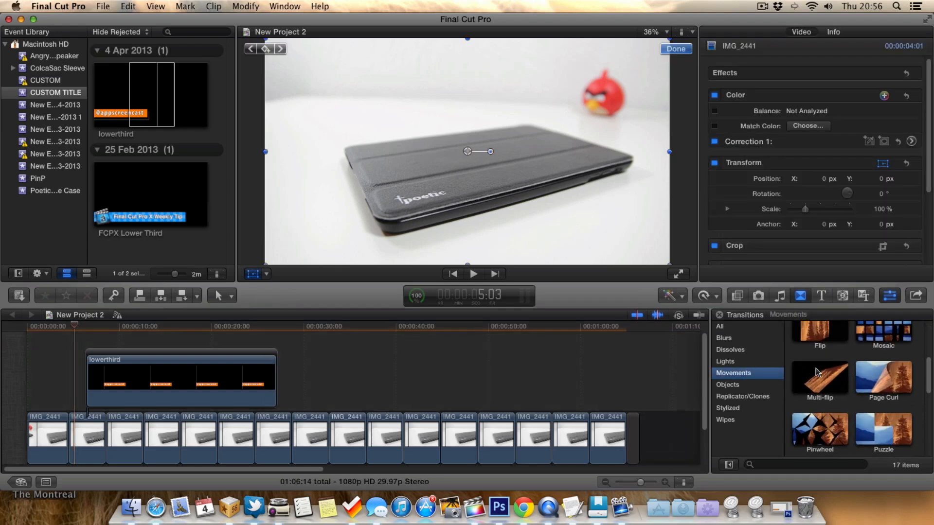
{"action": "scroll", "scroll_direction": "down", "scroll_amount": 3}
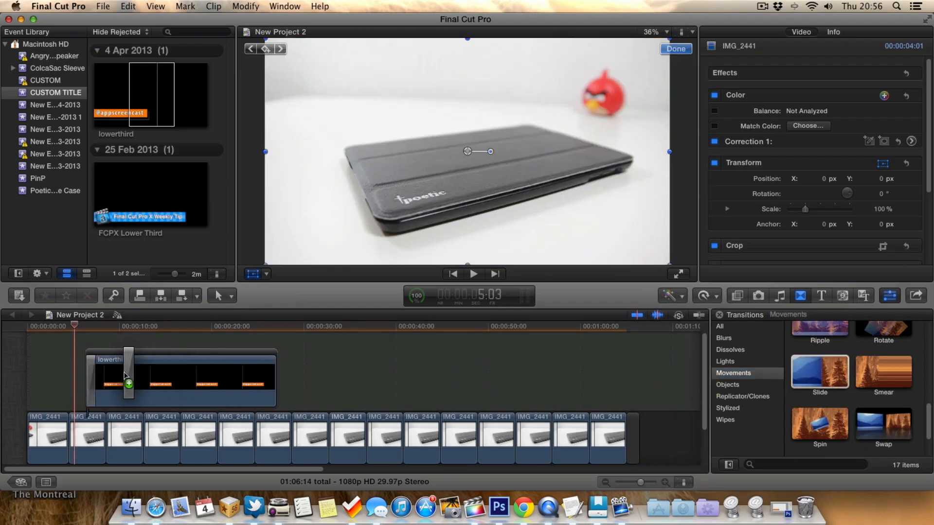
{"action": "left_click_drag", "start_coordinate": [128, 381], "coordinate": [269, 382]}
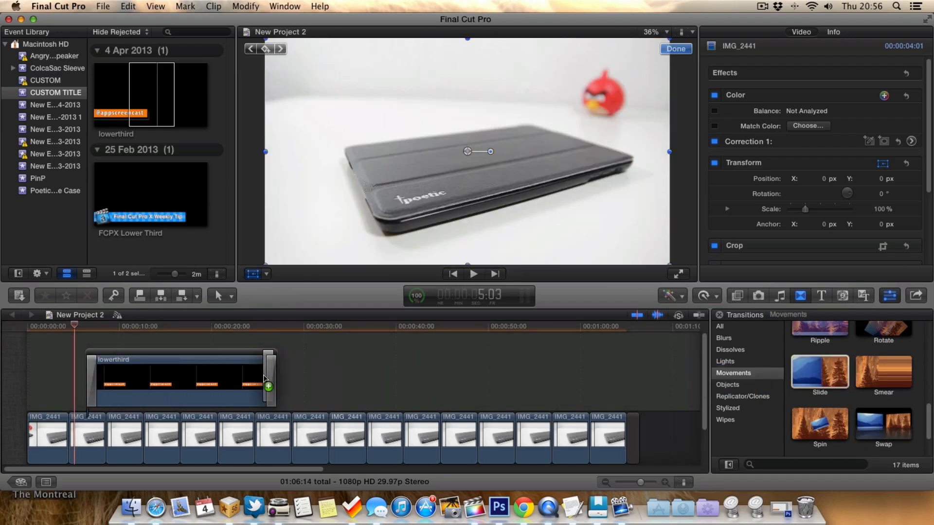
{"action": "left_click", "coordinate": [472, 274]}
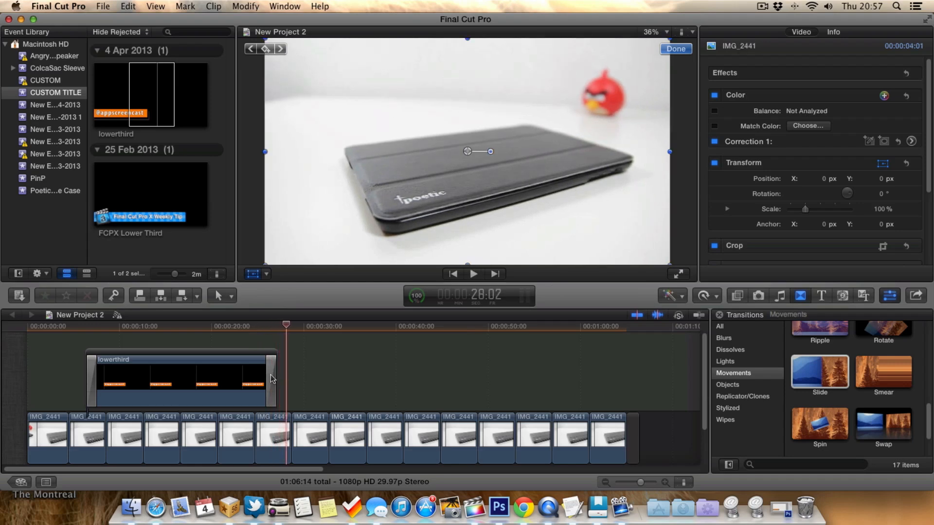
- Set the ending transition to Slide Out with direction Left in the Inspector
{"action": "left_click", "coordinate": [271, 381]}
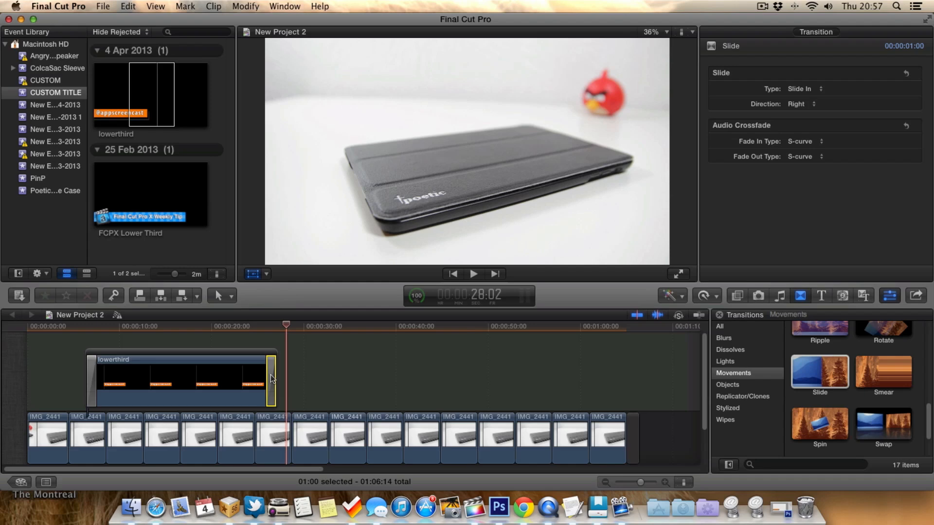
{"action": "left_click", "coordinate": [804, 141]}
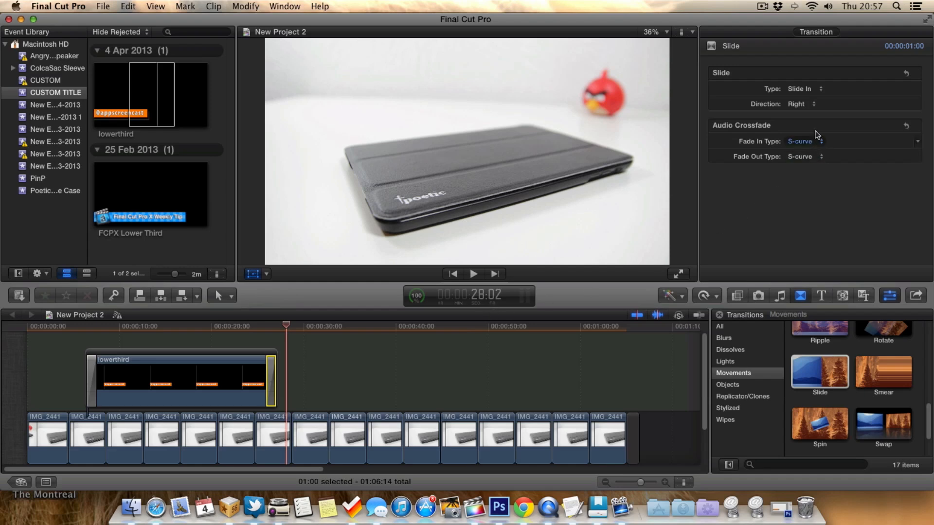
{"action": "left_click", "coordinate": [803, 89]}
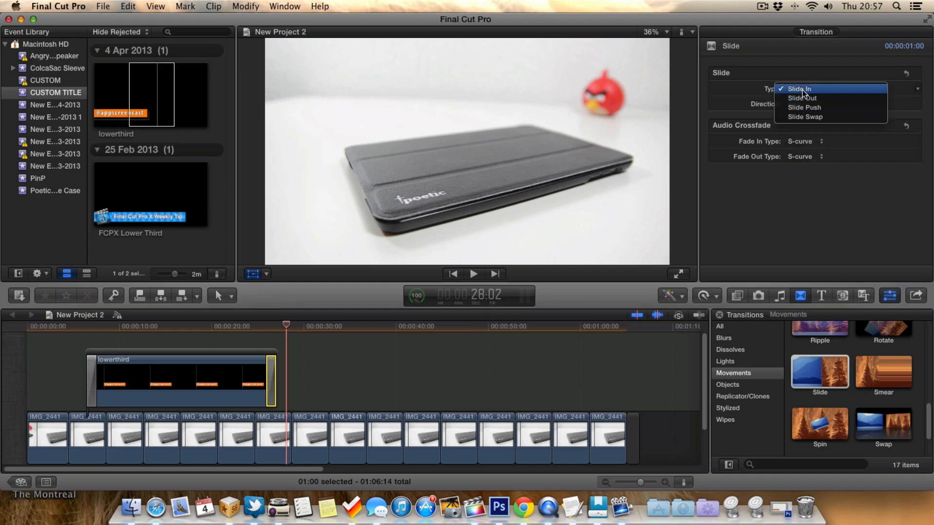
{"action": "left_click", "coordinate": [802, 97]}
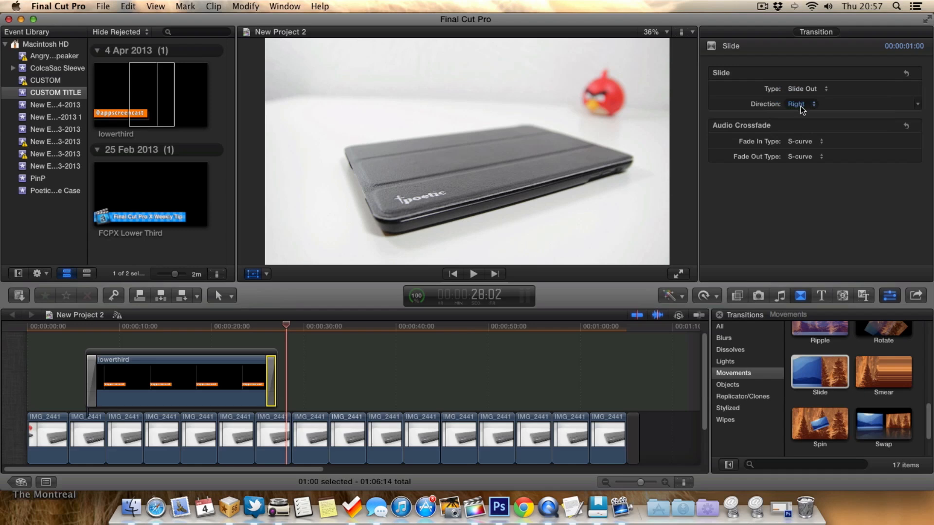
{"action": "left_click", "coordinate": [800, 104]}
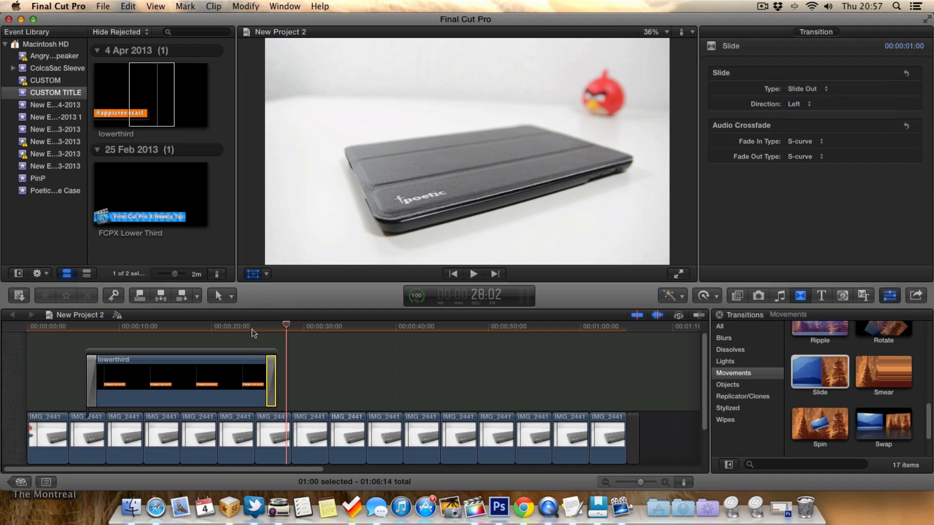
- Preview the banner sliding out, then stop playback
{"action": "left_click", "coordinate": [474, 274]}
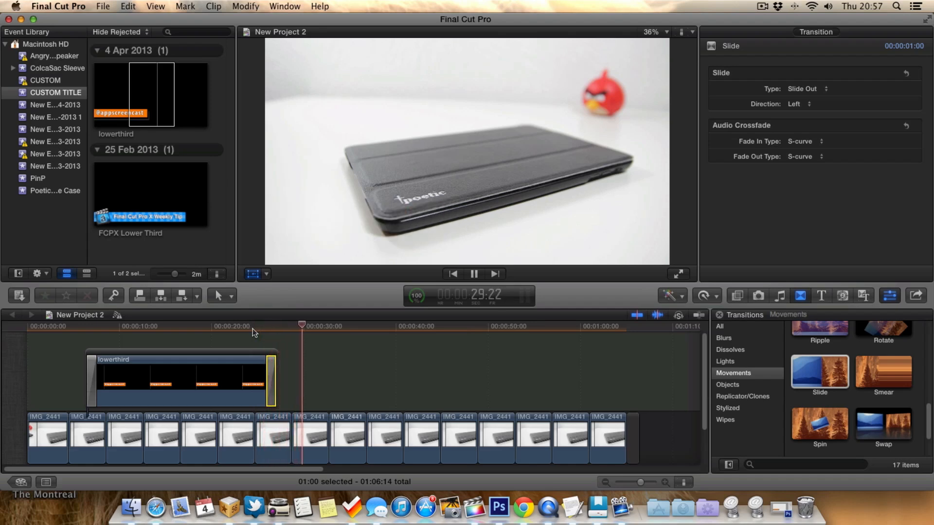
{"action": "left_click", "coordinate": [474, 274]}
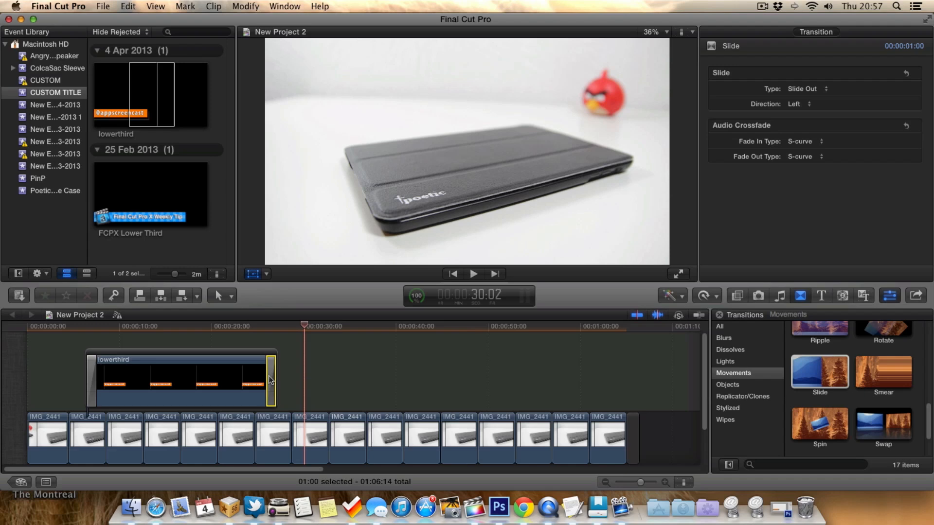